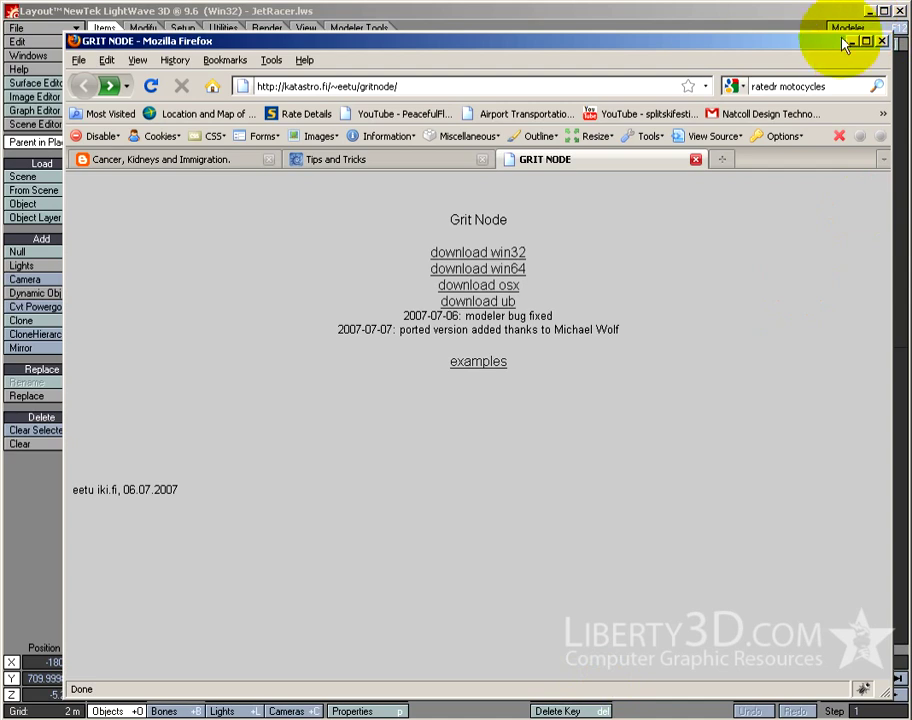
Close the Firefox Grit Node download page and return to the white jet racer render
left_click(880, 40)
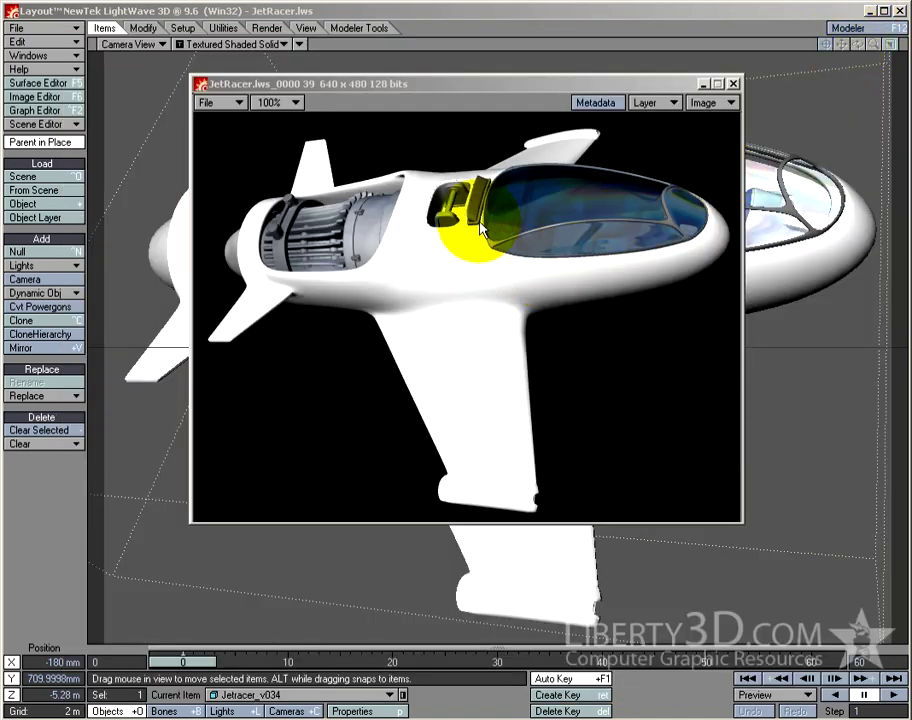
left_click_drag(480, 230, 436, 224)
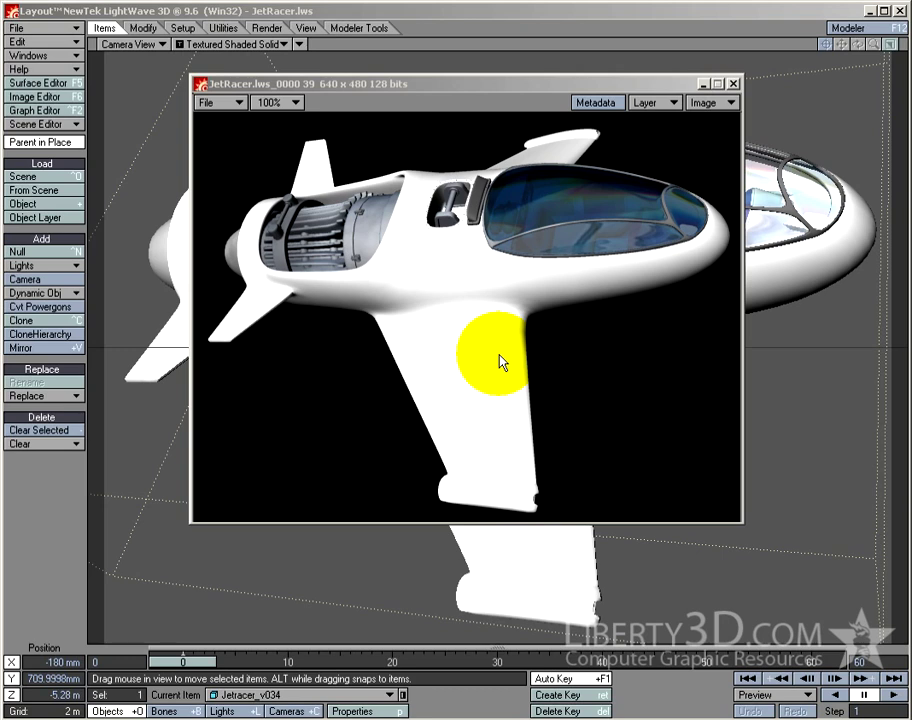
mouse_move(36, 82)
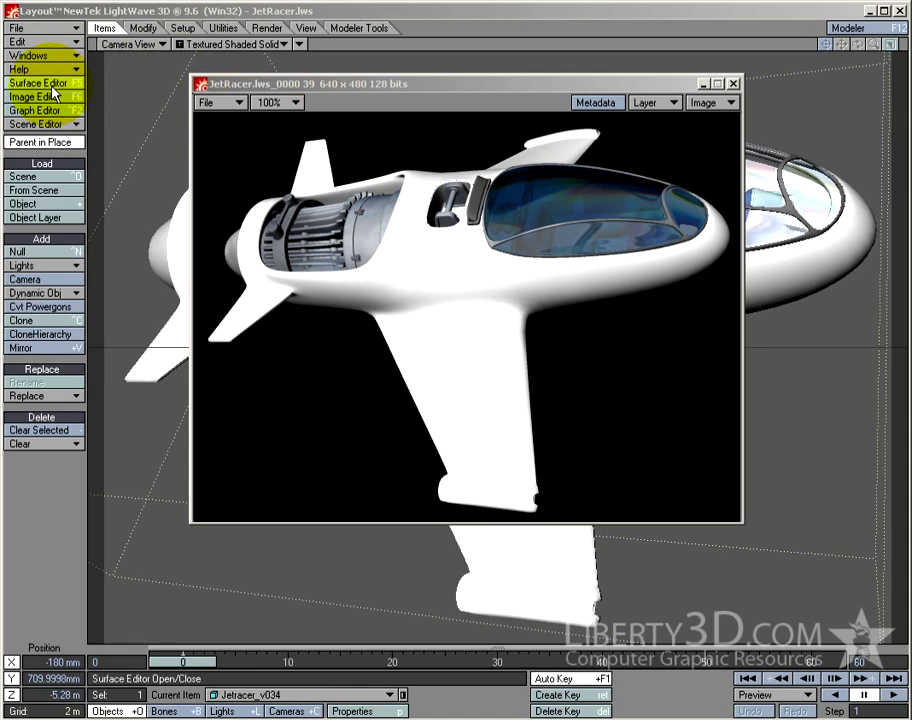
Bring up the Surface Editor and enter the fuselage surface's node network
left_click(40, 84)
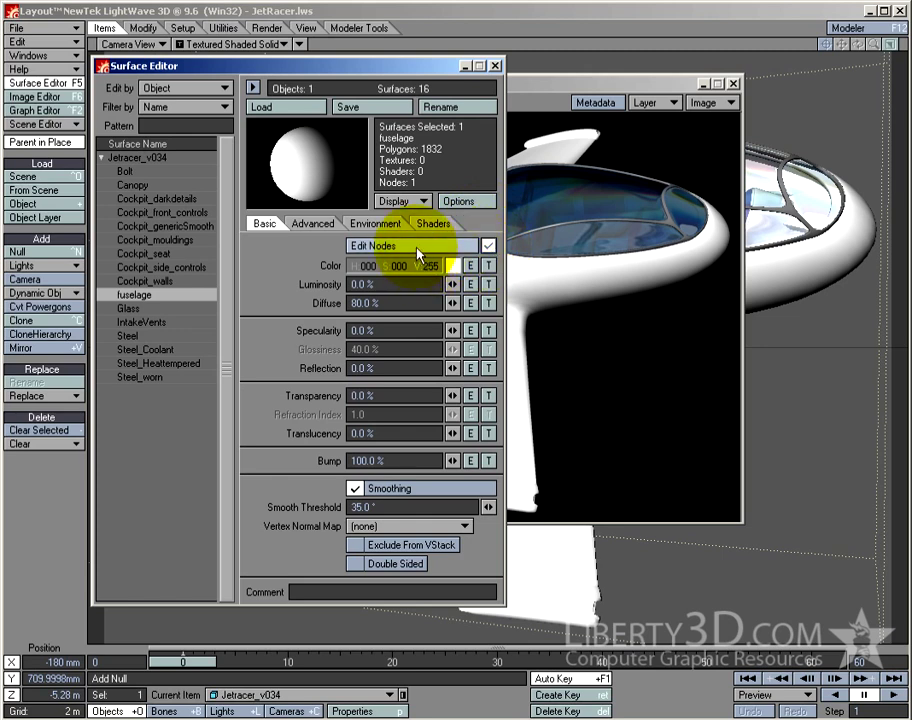
left_click(408, 244)
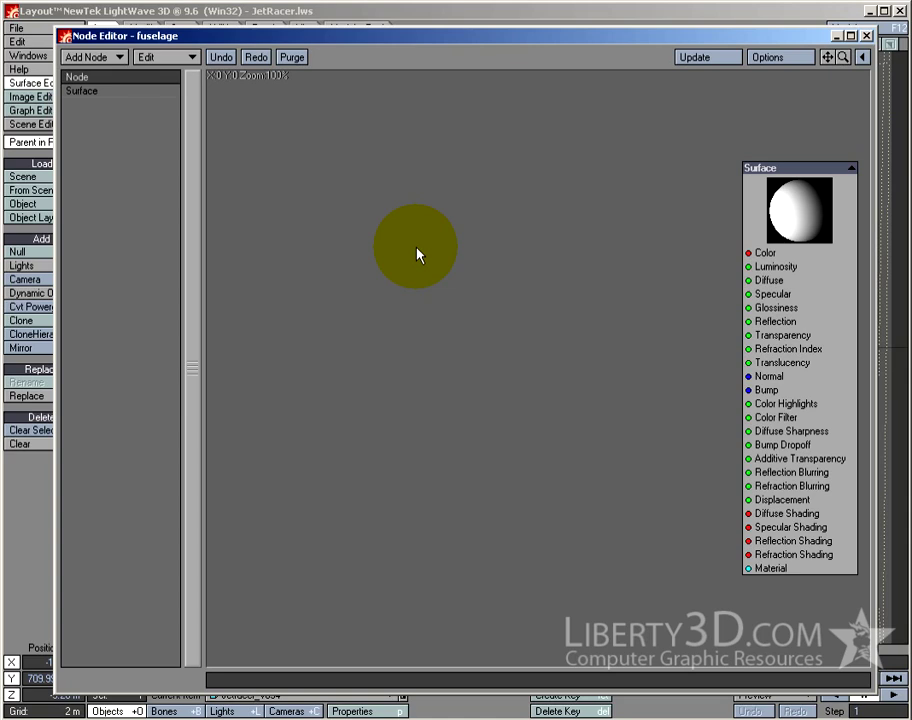
left_click_drag(418, 248, 356, 164)
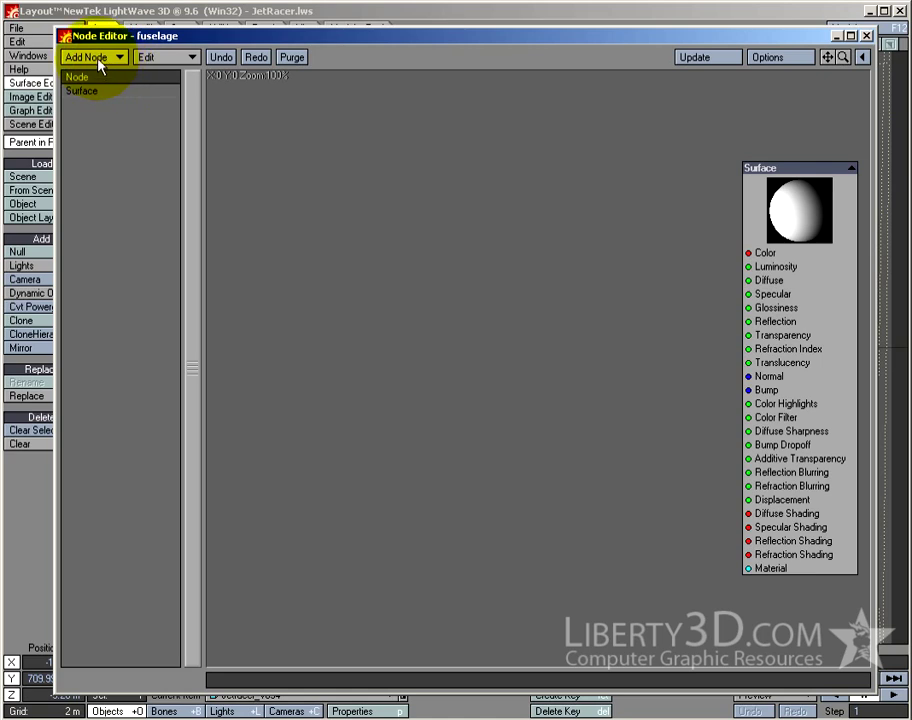
Add a Grit node, wire Grittiness into the surface Color, and render the edge grime
left_click(76, 76)
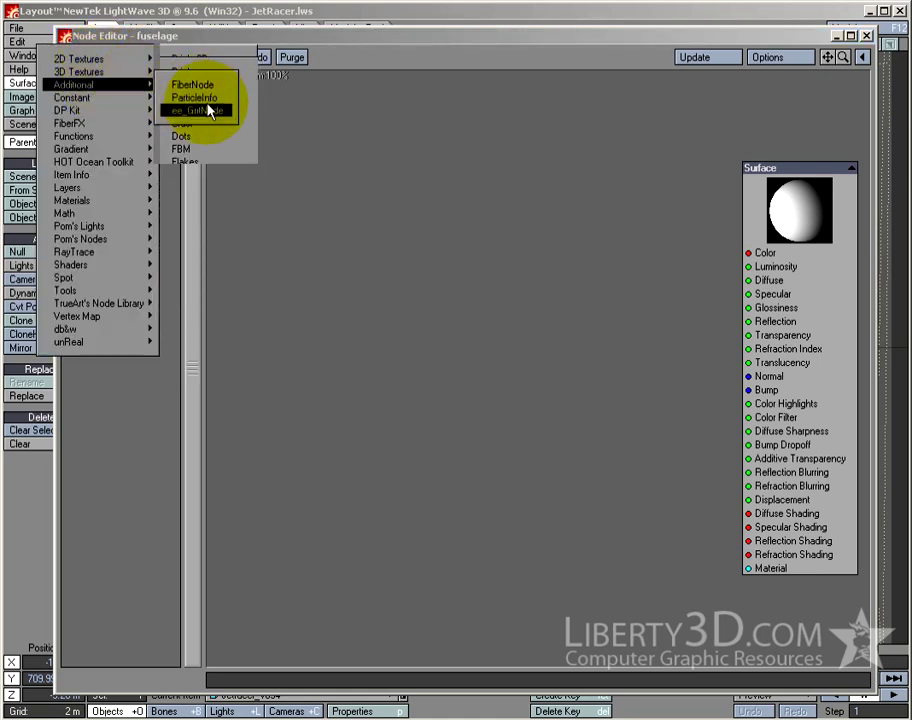
left_click(196, 110)
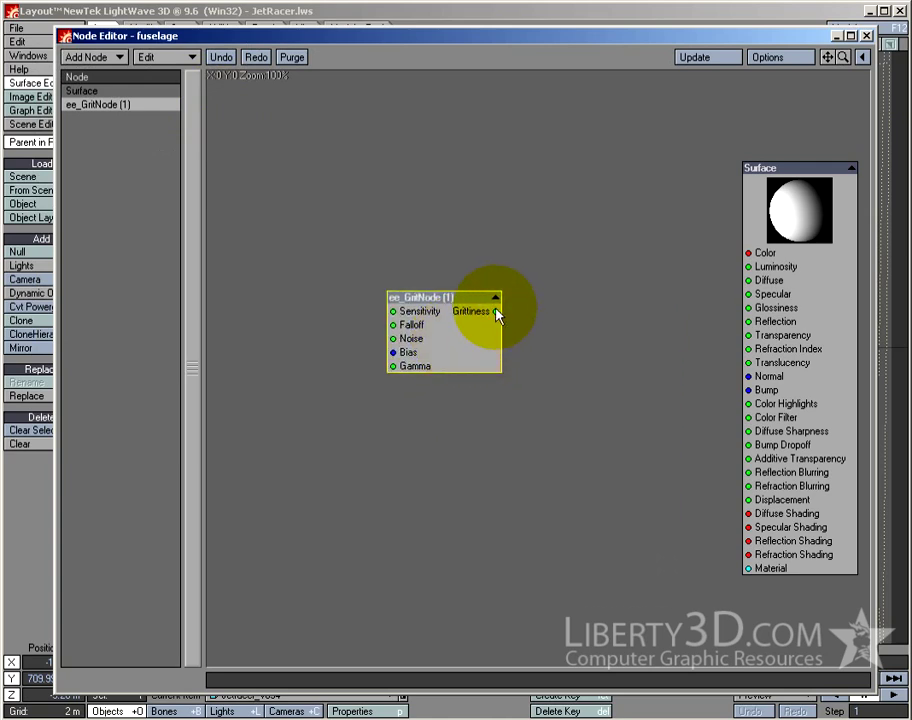
left_click_drag(496, 312, 644, 290)
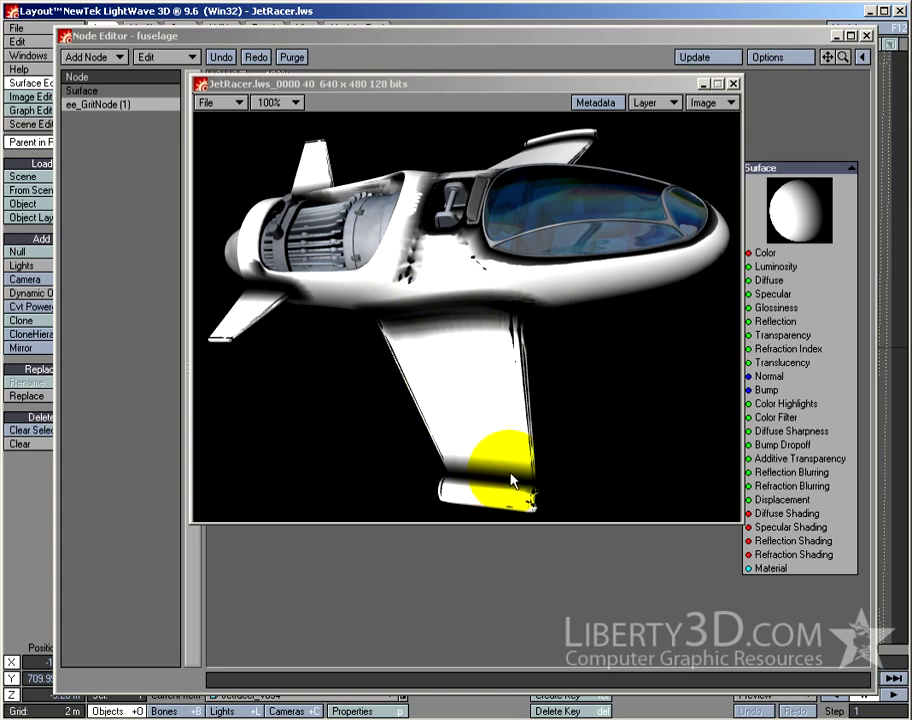
mouse_move(478, 304)
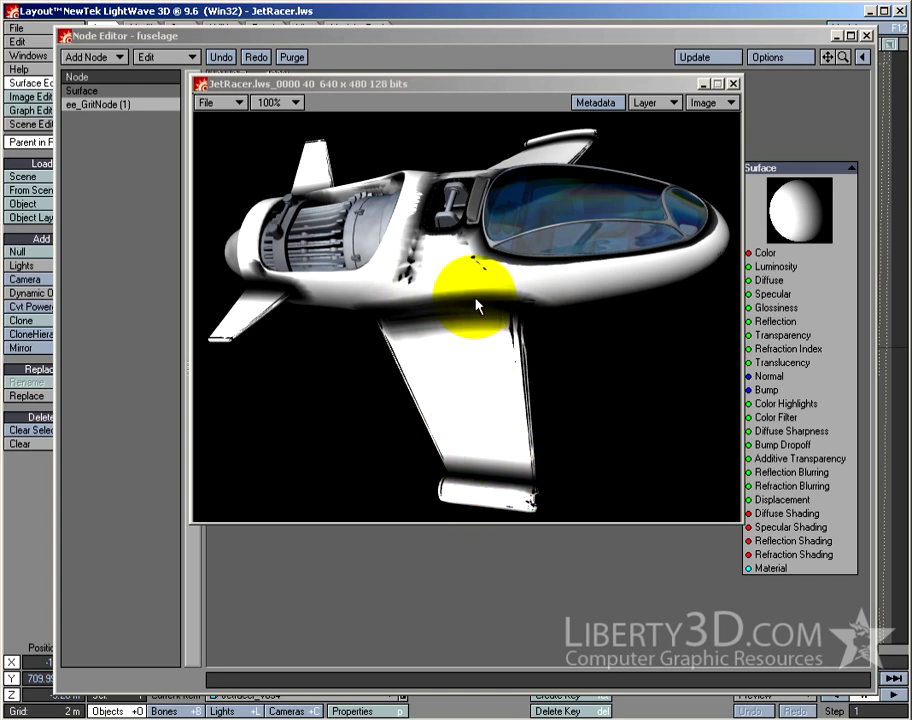
mouse_move(512, 378)
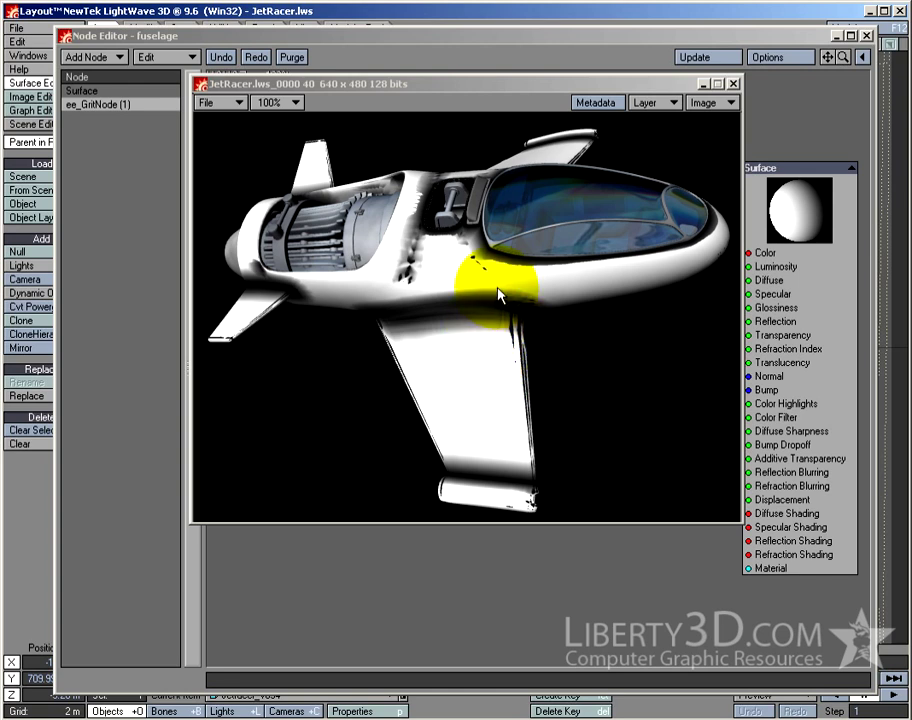
left_click(706, 56)
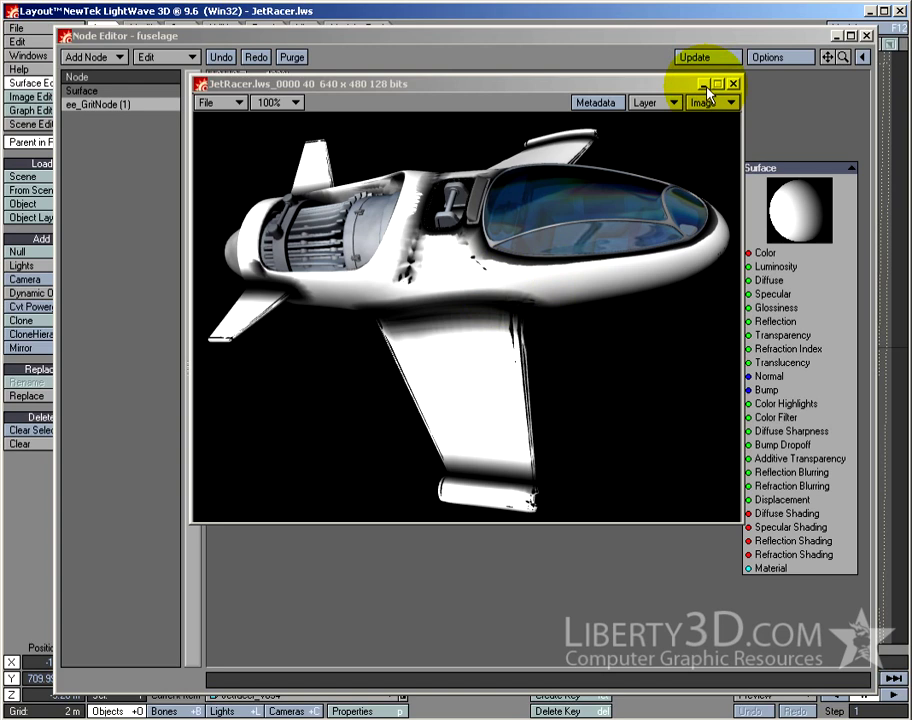
Change the Grit node's Sensitivity and re-render the jet twice to check the grime
left_click(734, 84)
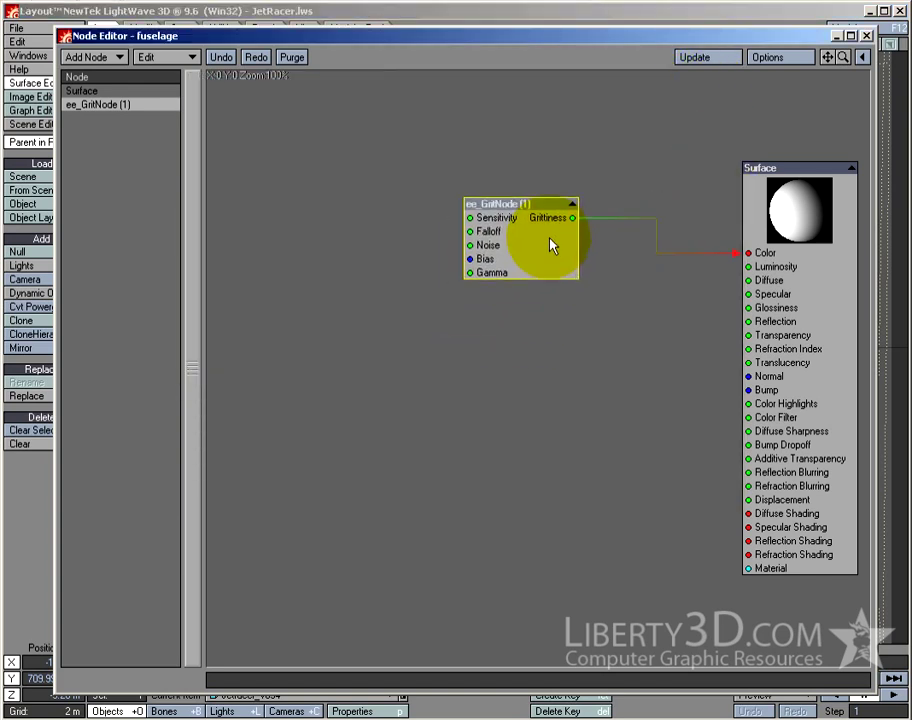
left_click_drag(550, 244, 560, 248)
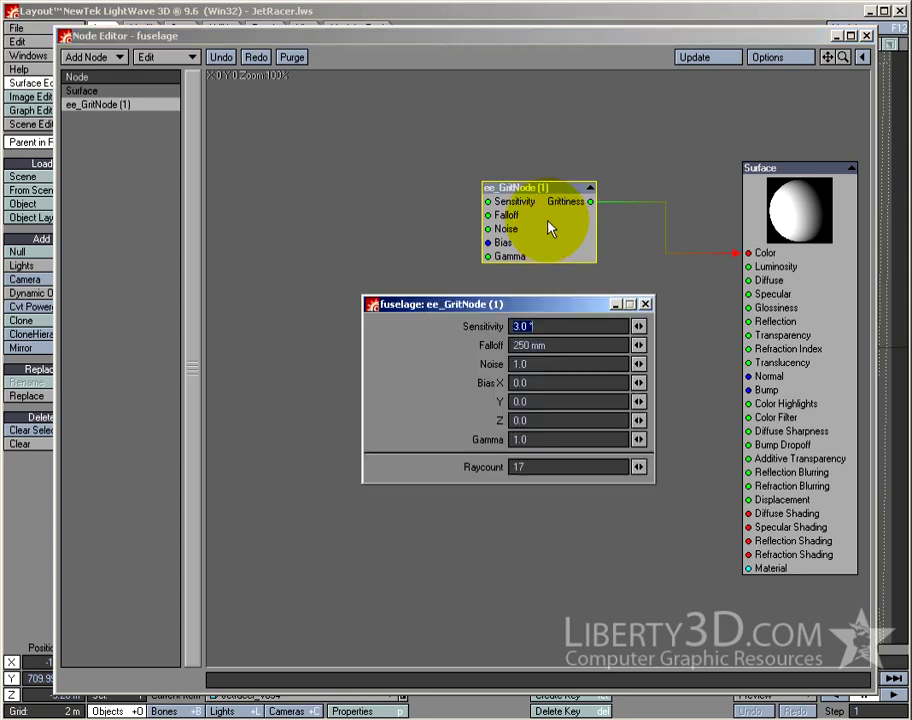
mouse_move(464, 288)
type("0")
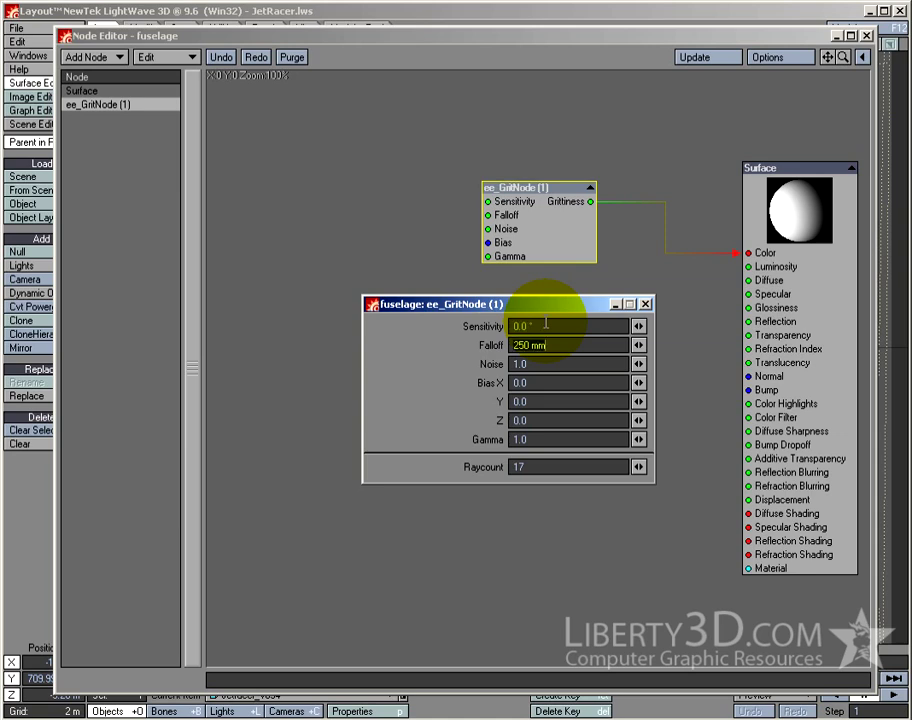
left_click(708, 56)
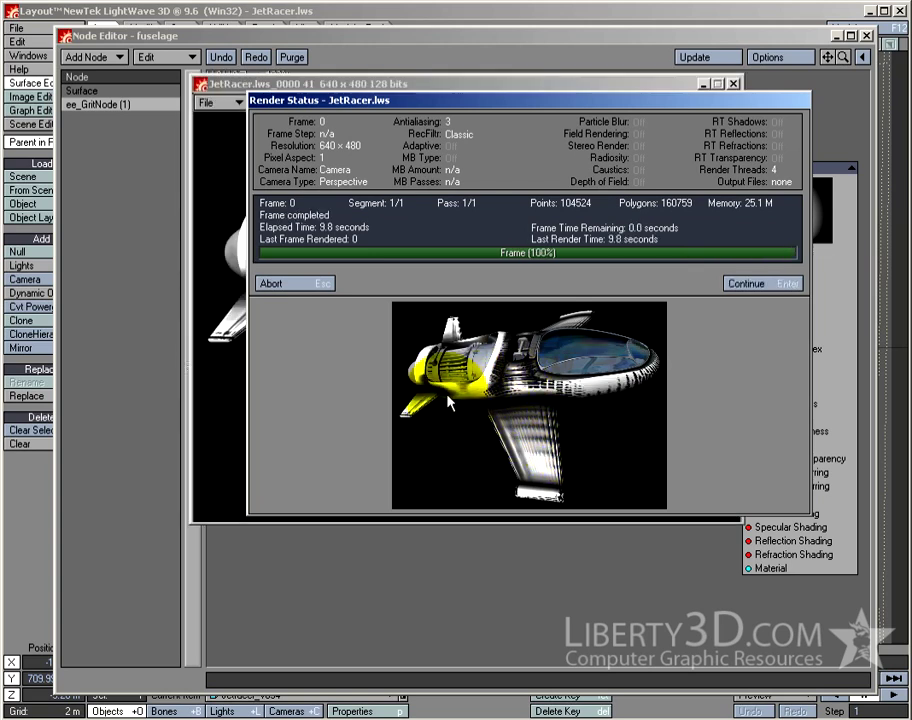
left_click(760, 284)
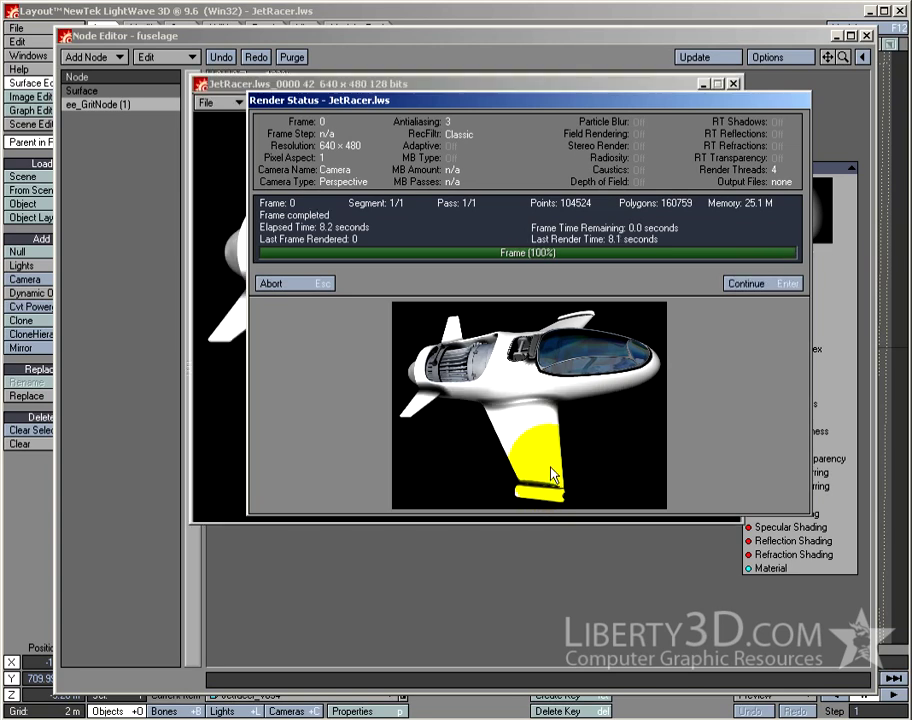
left_click(758, 284)
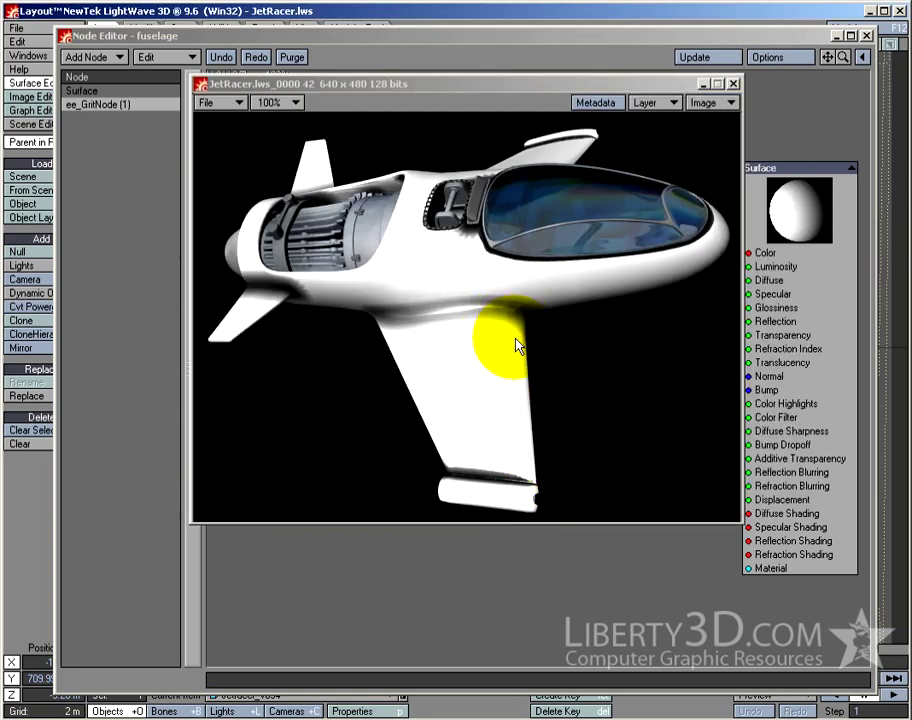
mouse_move(390, 320)
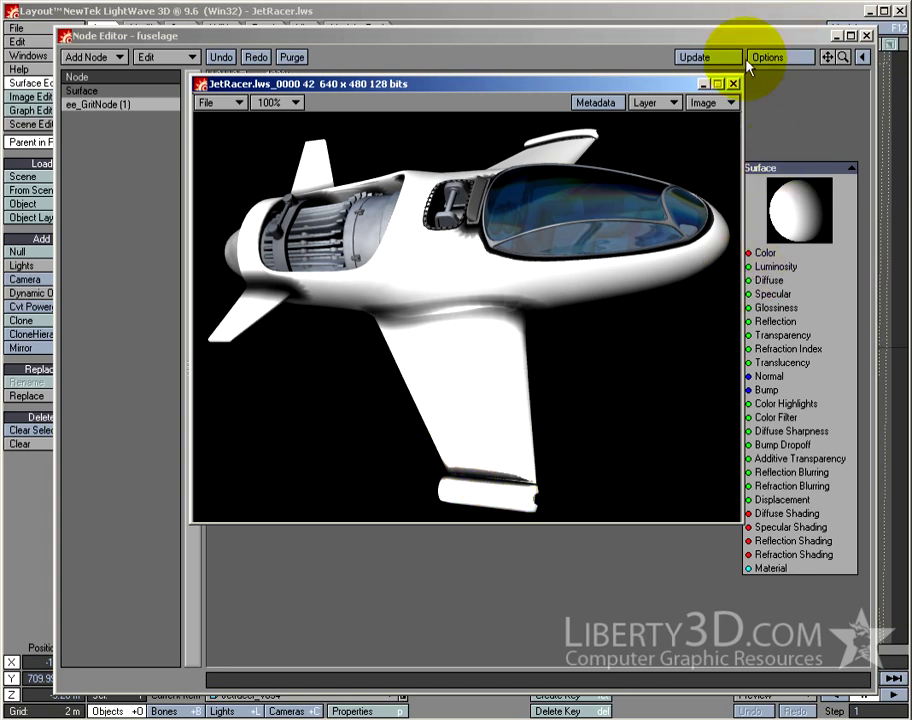
left_click(732, 84)
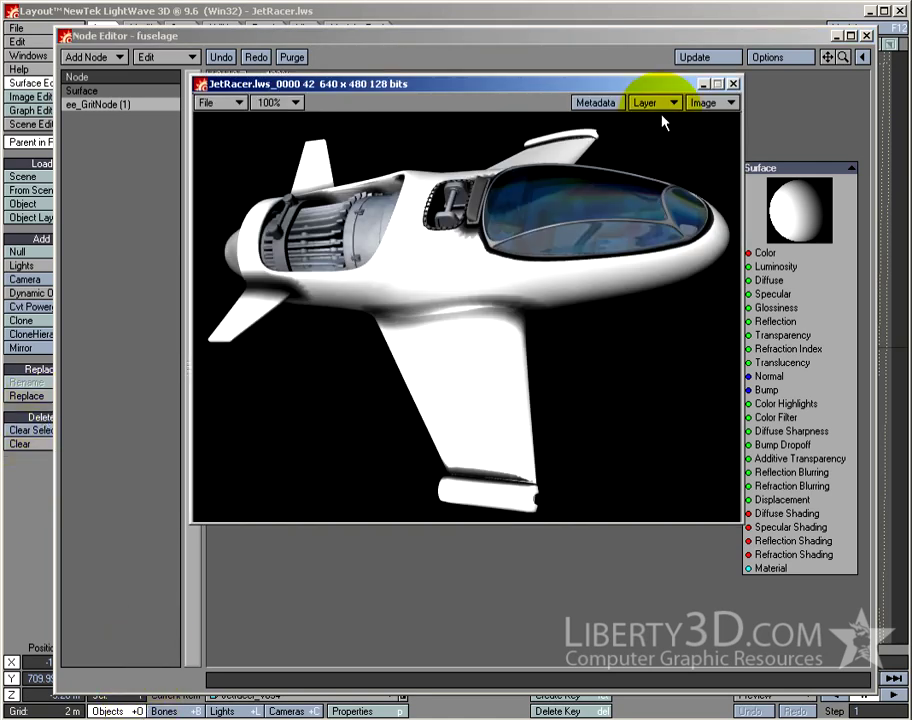
left_click(734, 84)
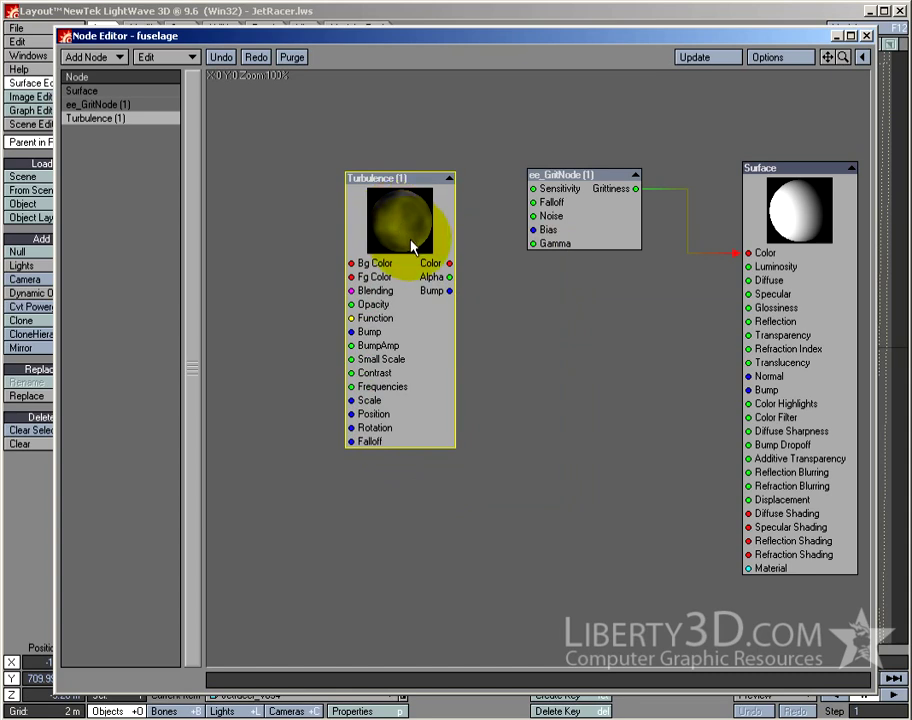
Bring up the settings of the newly added Turbulence texture node
double_click(400, 216)
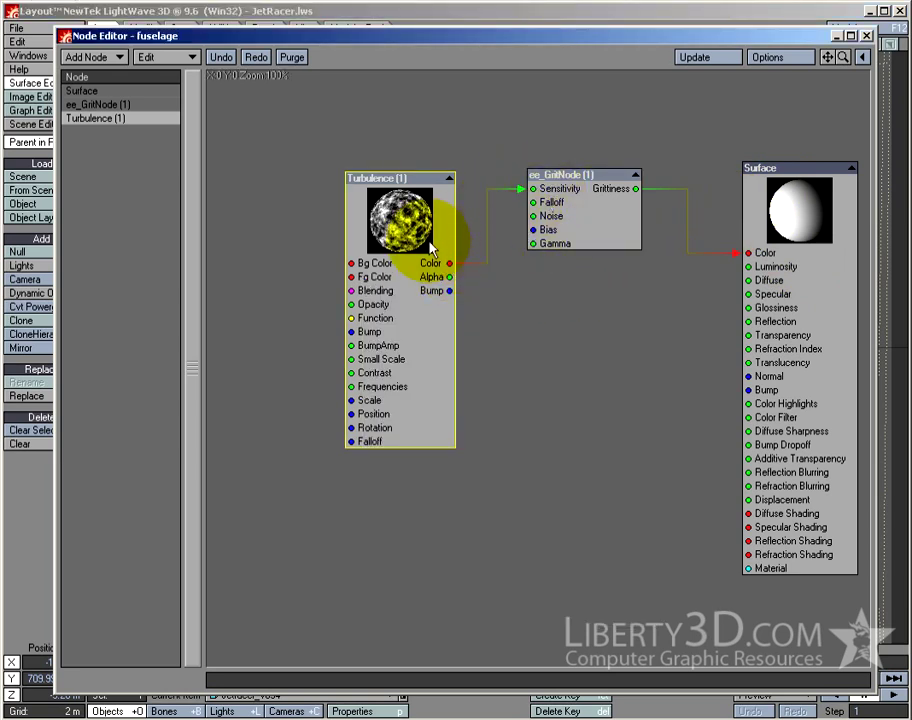
Wire Turbulence Color into Grit Sensitivity and set it to black background, white foreground
left_click_drag(400, 178, 368, 146)
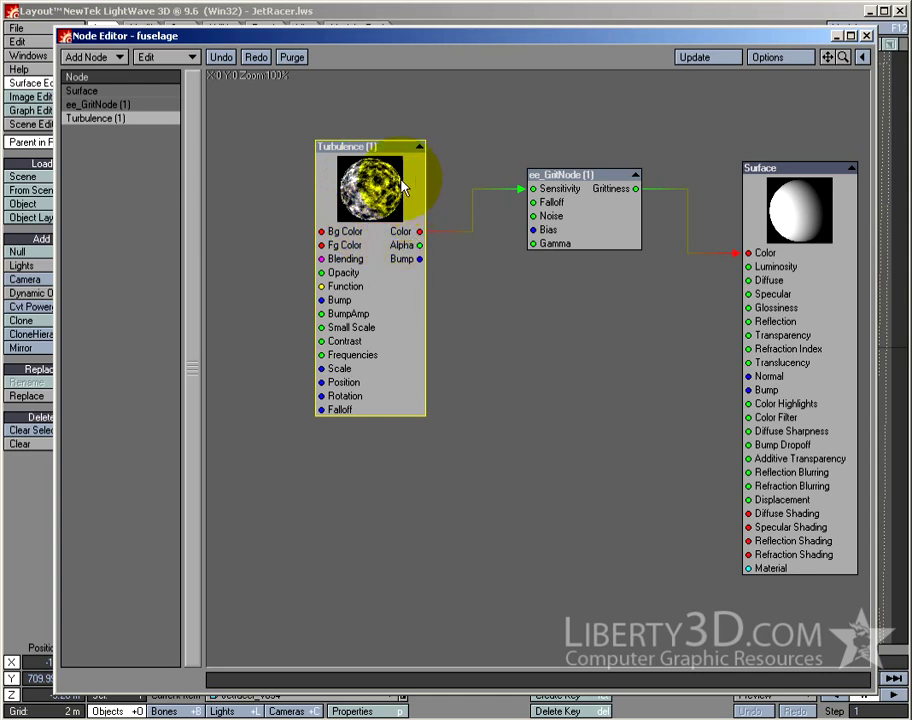
double_click(368, 188)
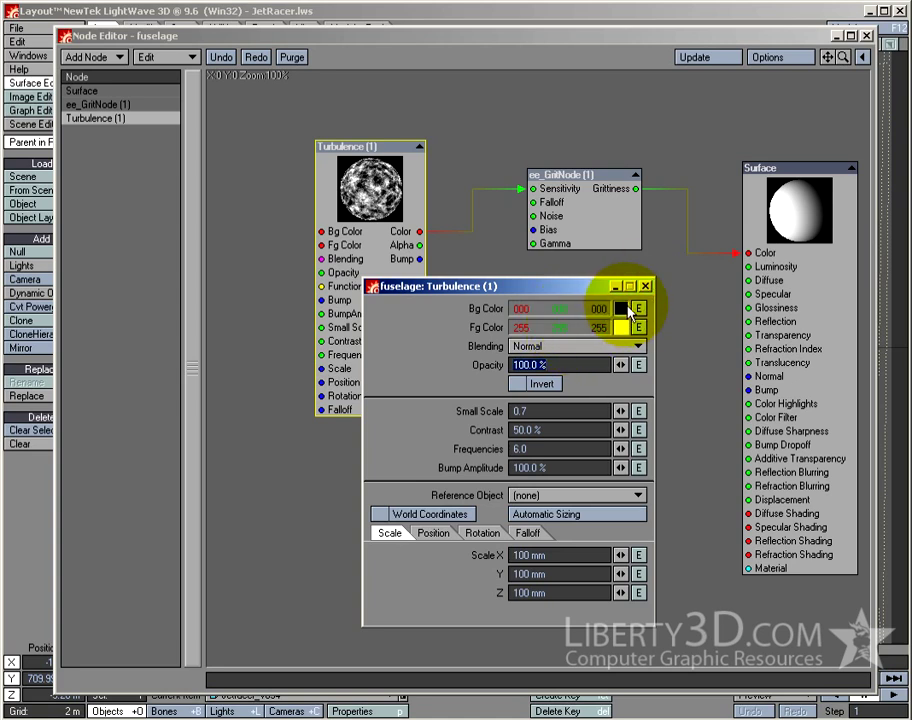
Close the Turbulence panel and render the speckled grime across the fuselage
left_click(646, 286)
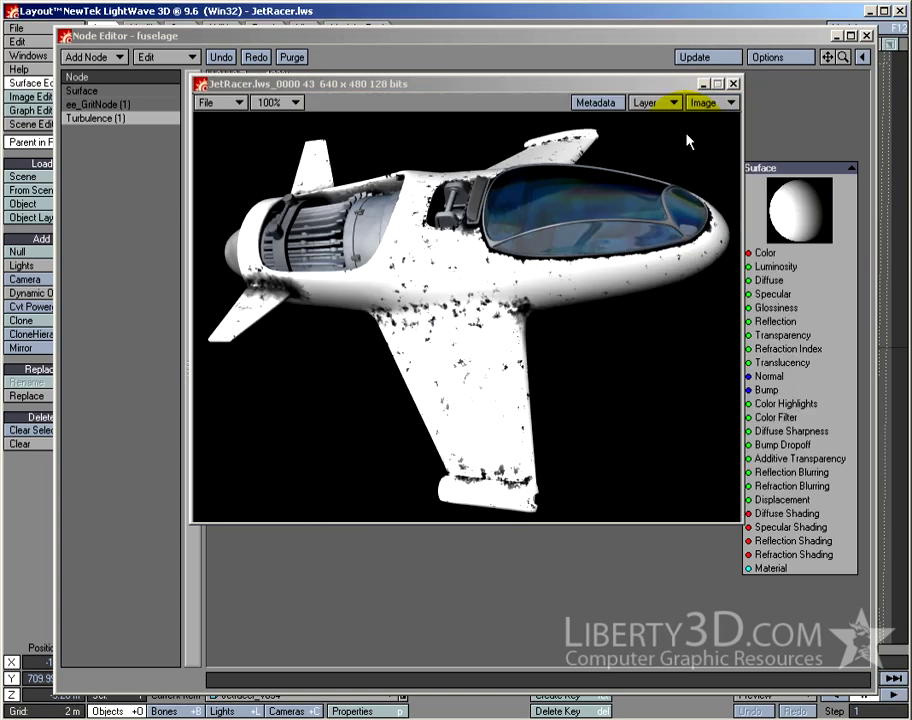
Close the render viewer and return to the Turbulence node's settings
left_click(636, 274)
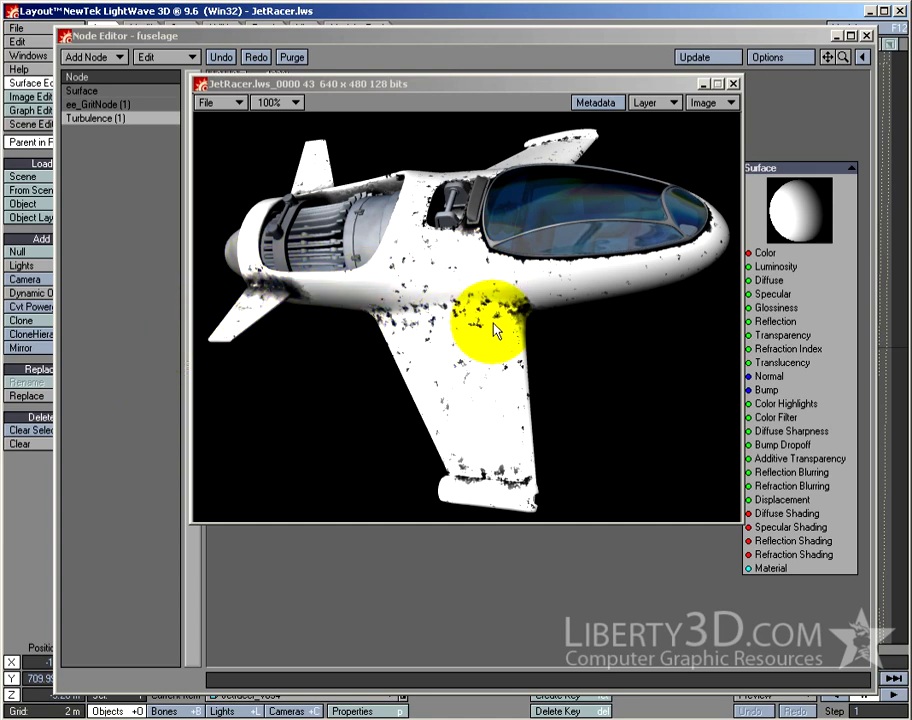
left_click_drag(490, 320, 264, 280)
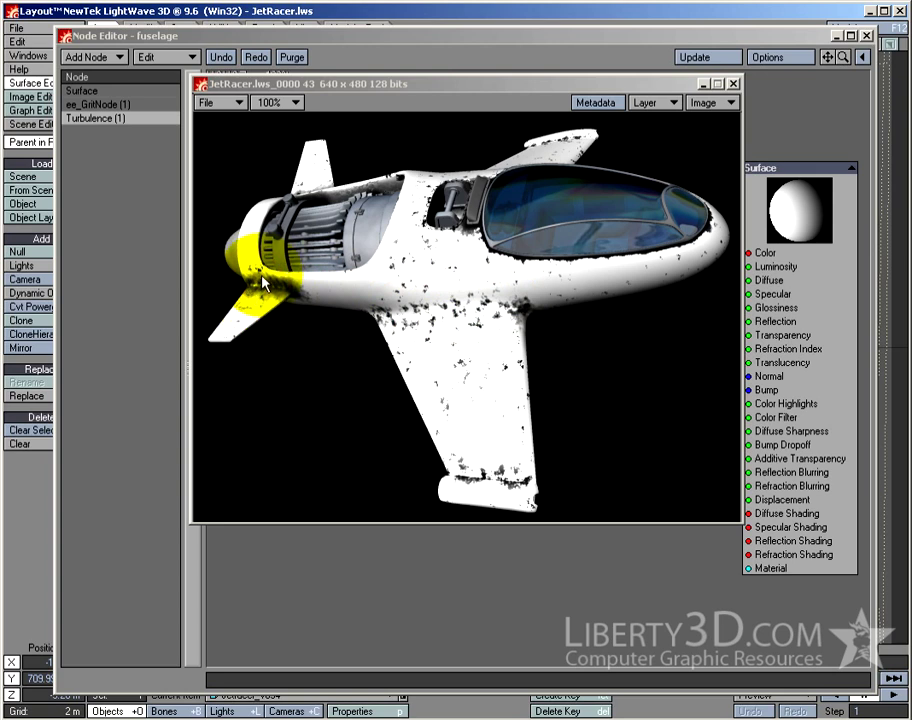
left_click_drag(264, 280, 424, 310)
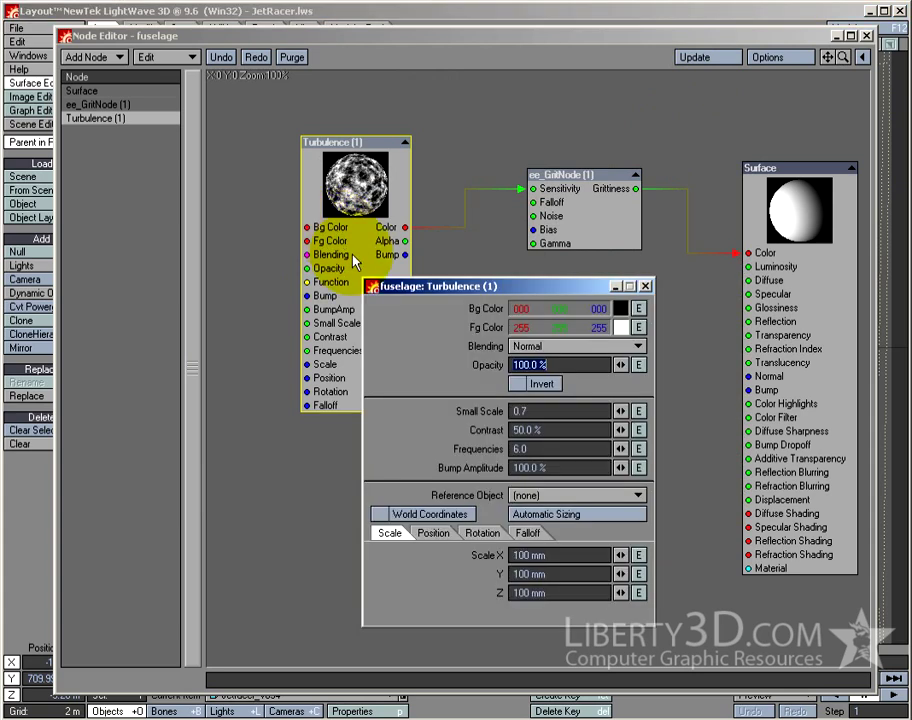
Render the turbulence-driven grit, compare against earlier renders in the history, then close the viewer
left_click(516, 384)
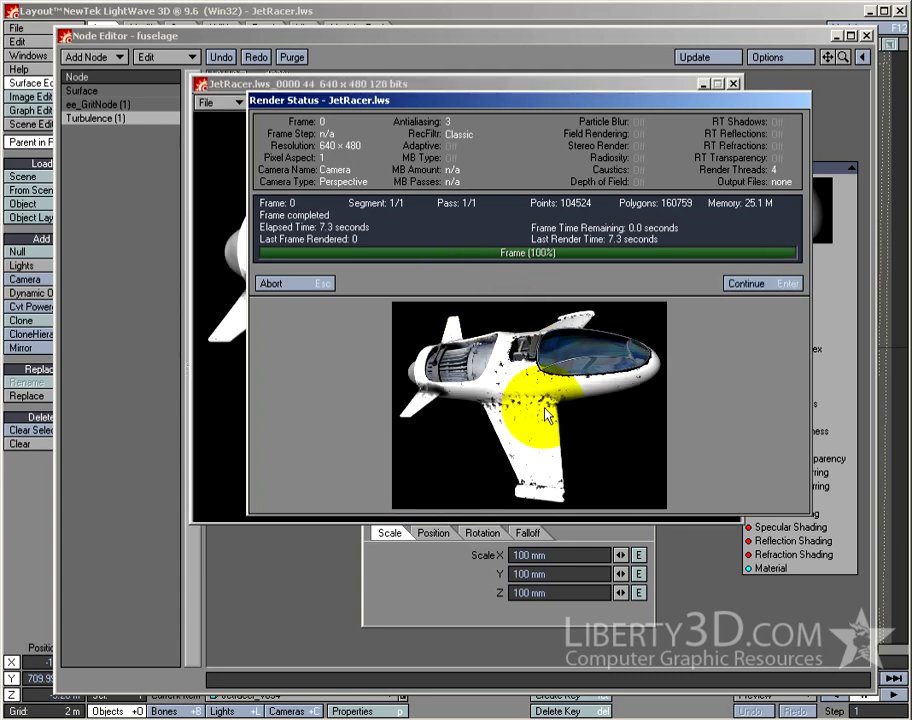
left_click(760, 284)
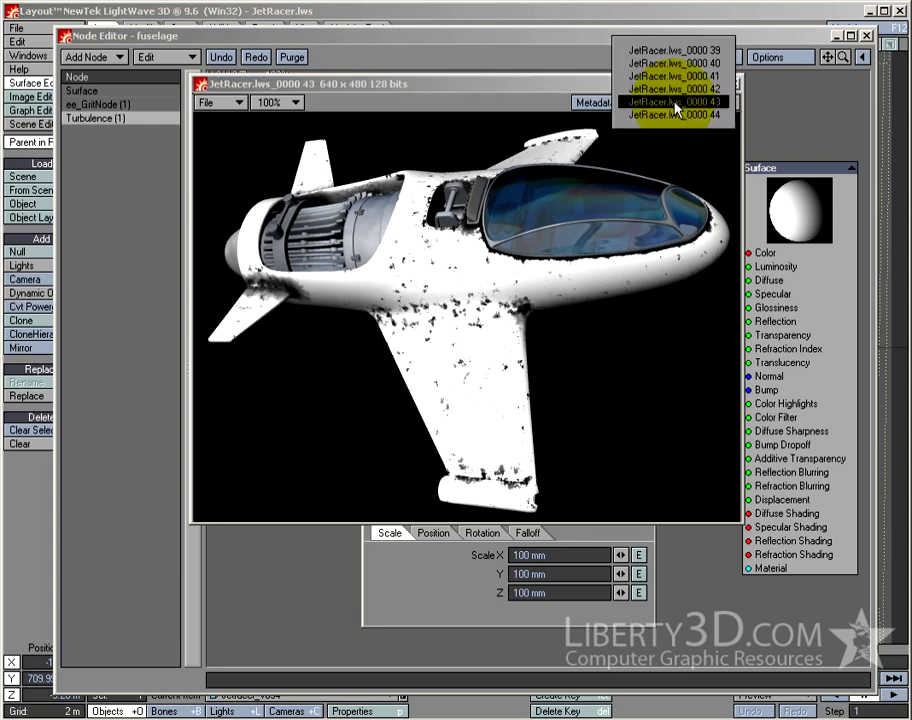
left_click(676, 114)
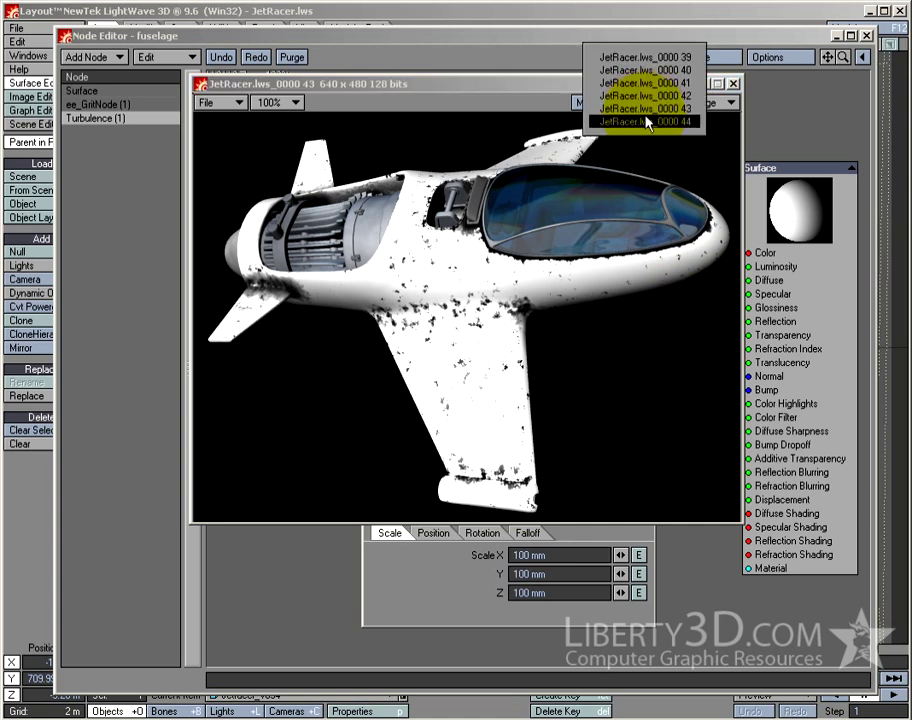
left_click(644, 122)
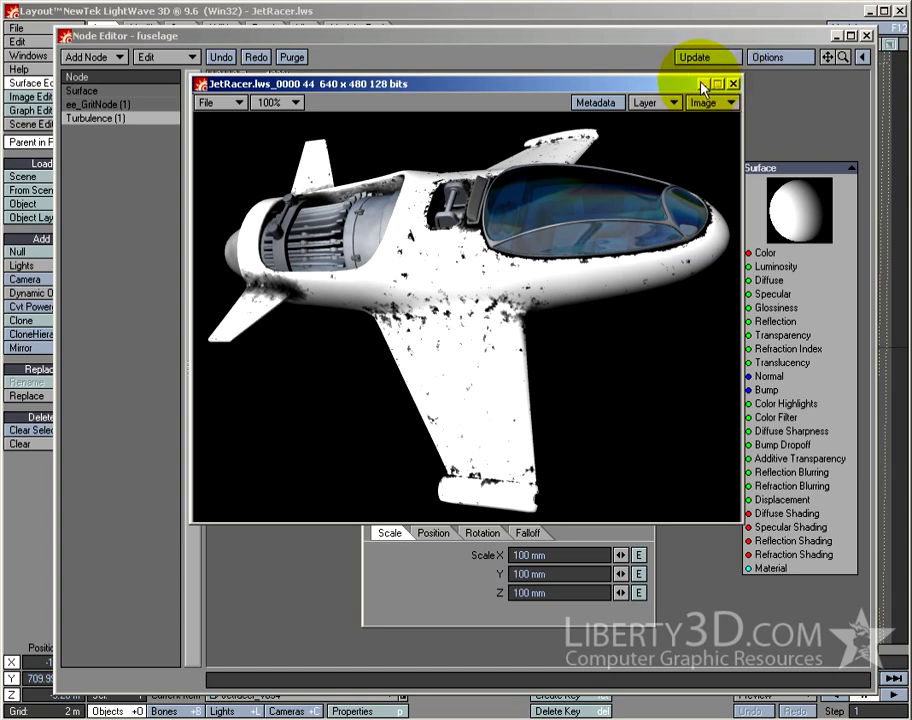
left_click(732, 84)
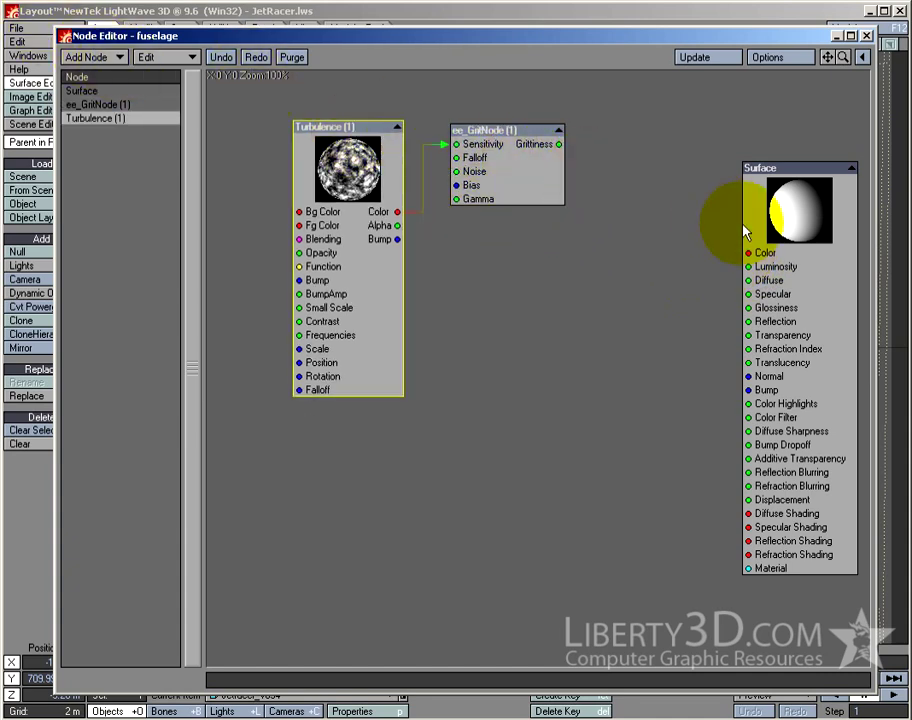
Add a Gradient node and connect the Grit node's Grittiness to its Input
left_click(88, 56)
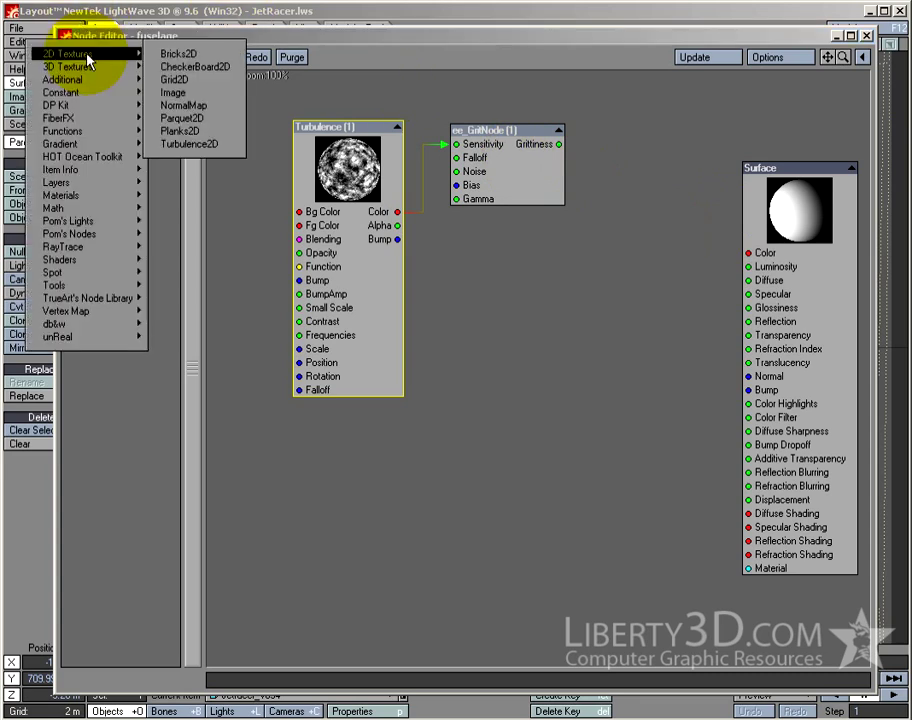
mouse_move(78, 156)
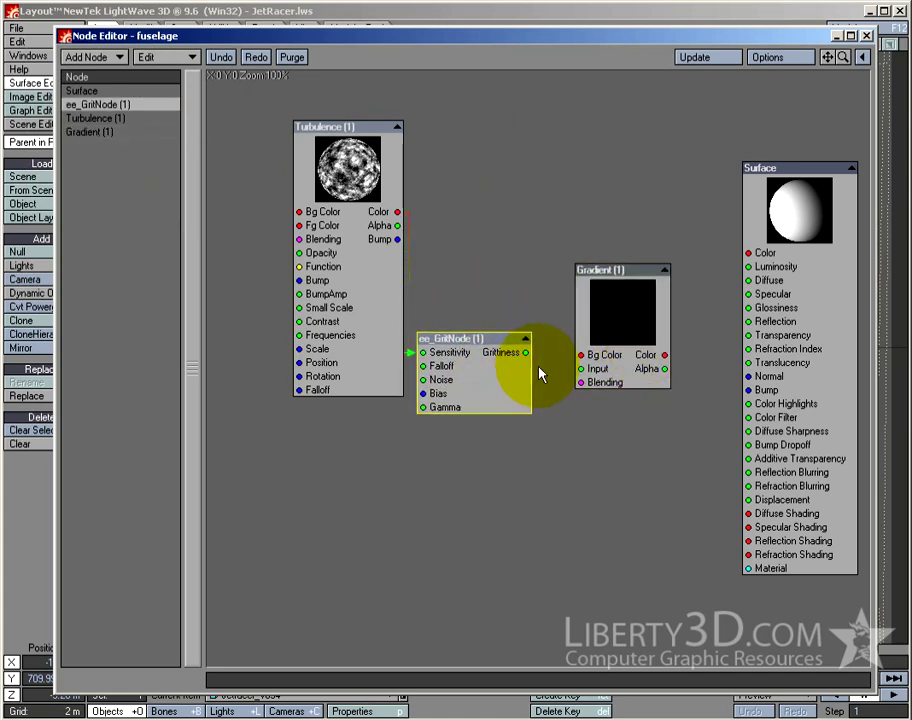
left_click_drag(528, 352, 576, 368)
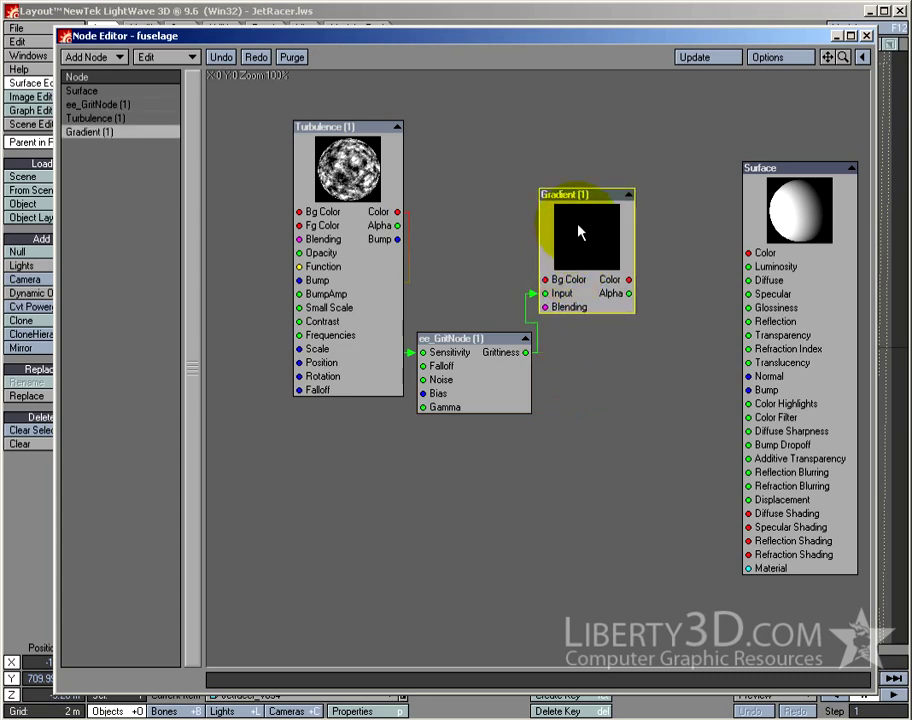
Set Gradient Key 1 to dark brown and Key 2 to pale tan in the node settings
double_click(584, 230)
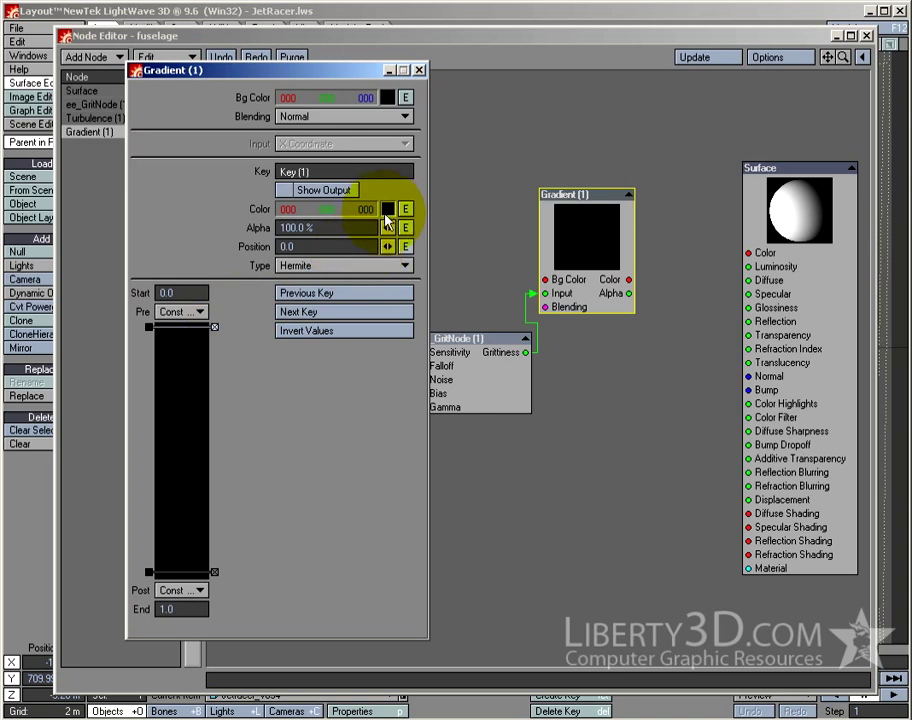
left_click(404, 208)
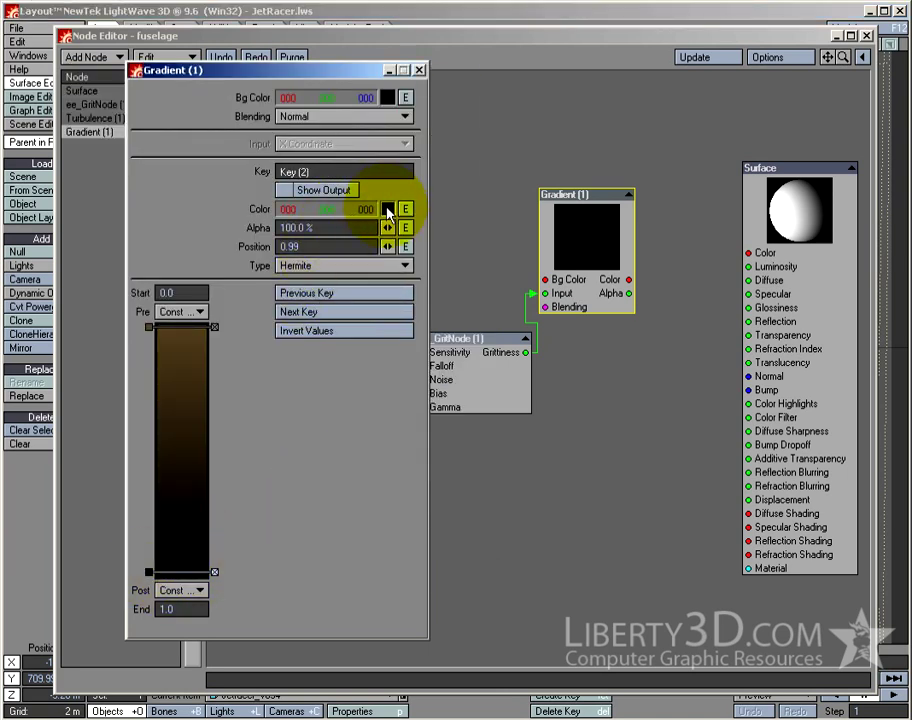
left_click(388, 208)
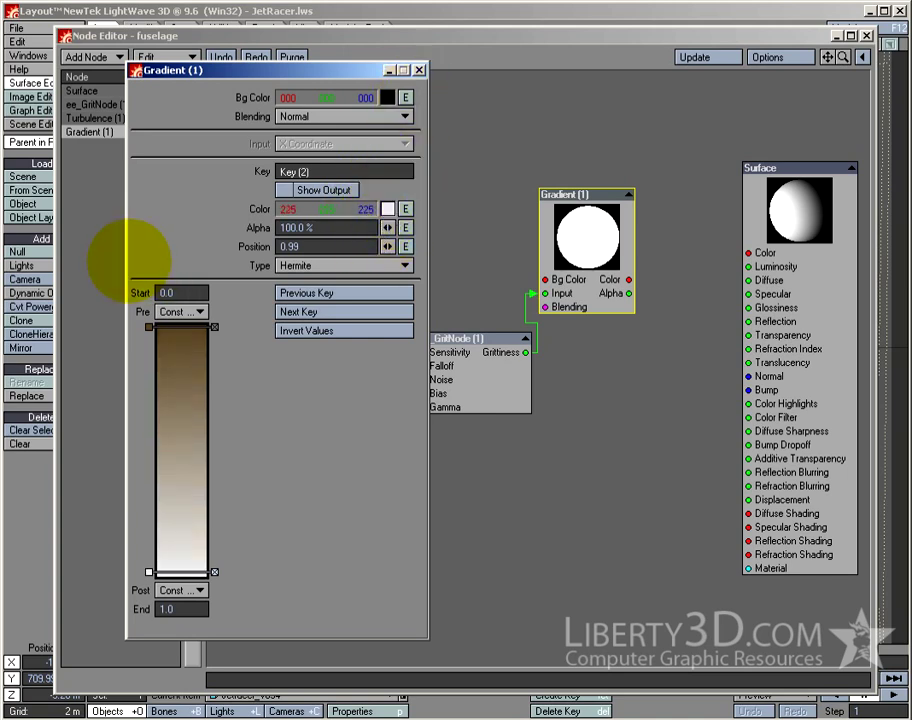
left_click(420, 68)
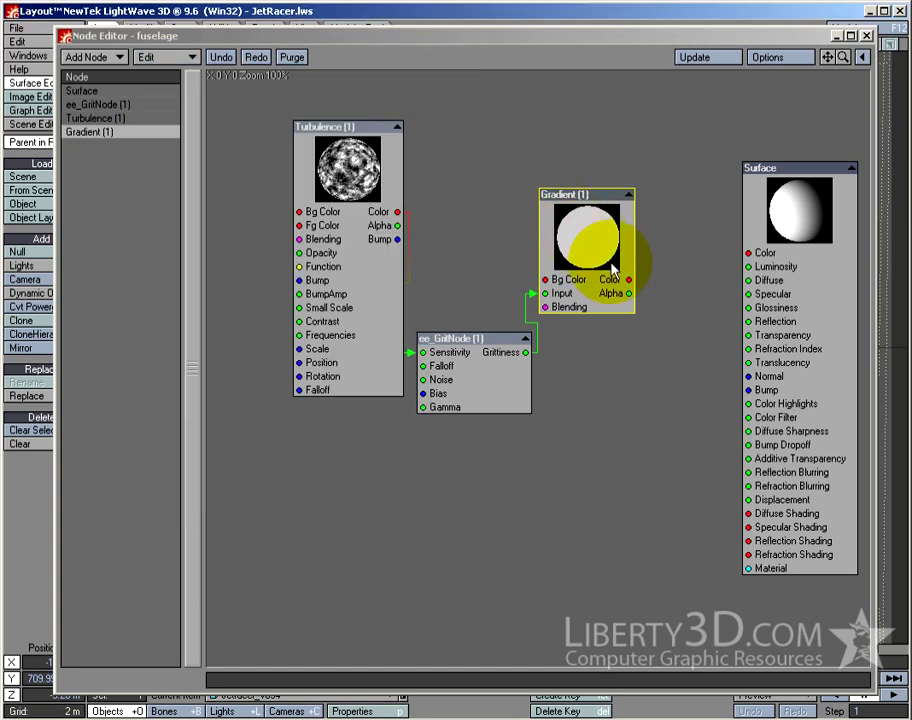
Wire Gradient Color into Surface Color and test-render the brown grime with F9
left_click_drag(628, 280, 748, 252)
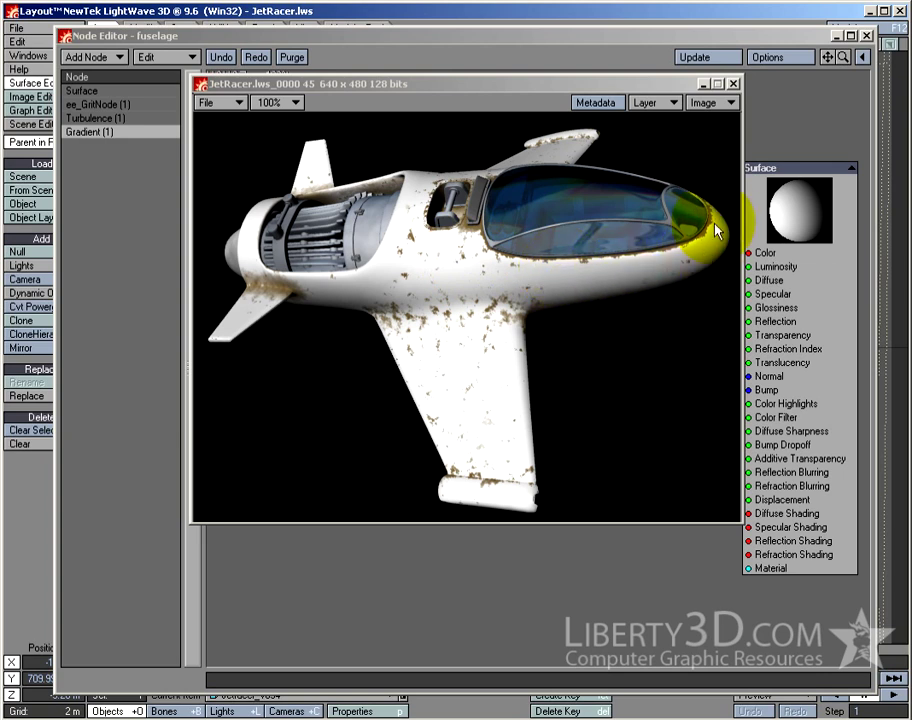
left_click(732, 84)
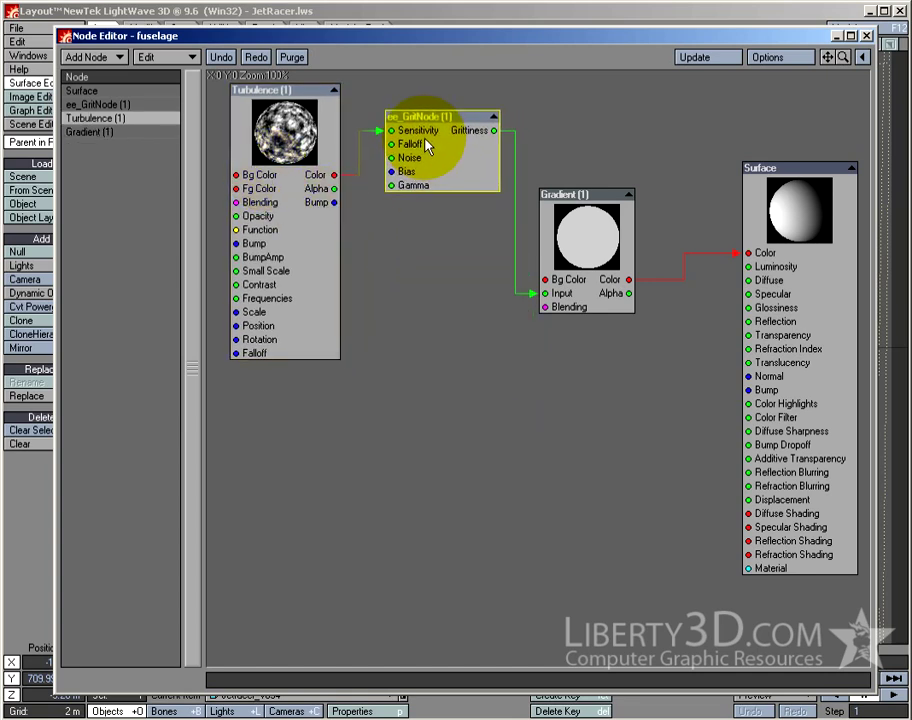
Enable Show Output on Key (1) so its Color, Position and Alpha appear as node inputs
double_click(588, 224)
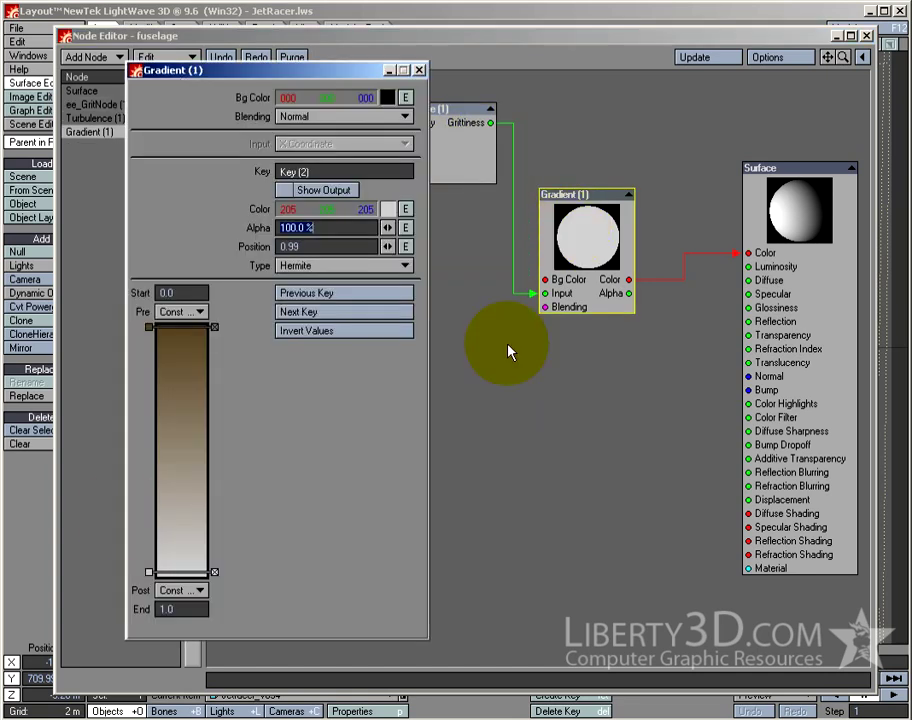
left_click(344, 292)
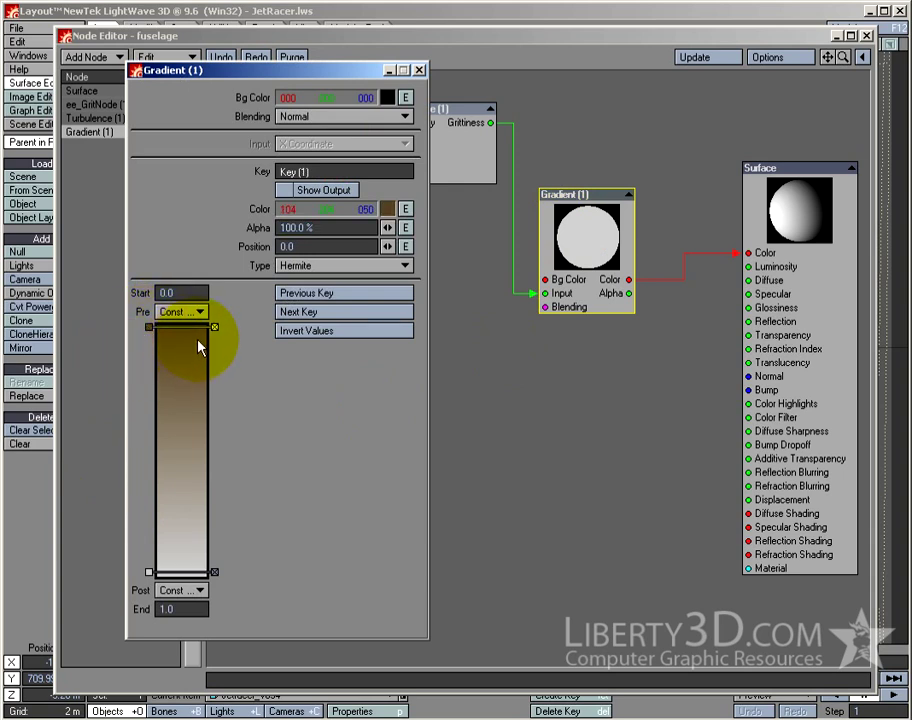
mouse_move(170, 344)
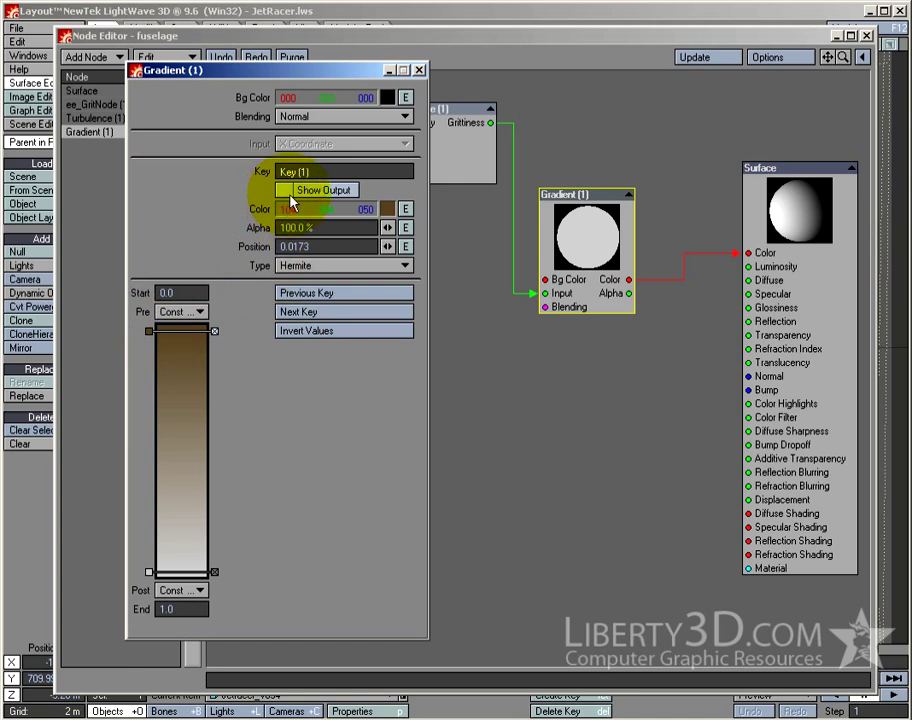
left_click(284, 190)
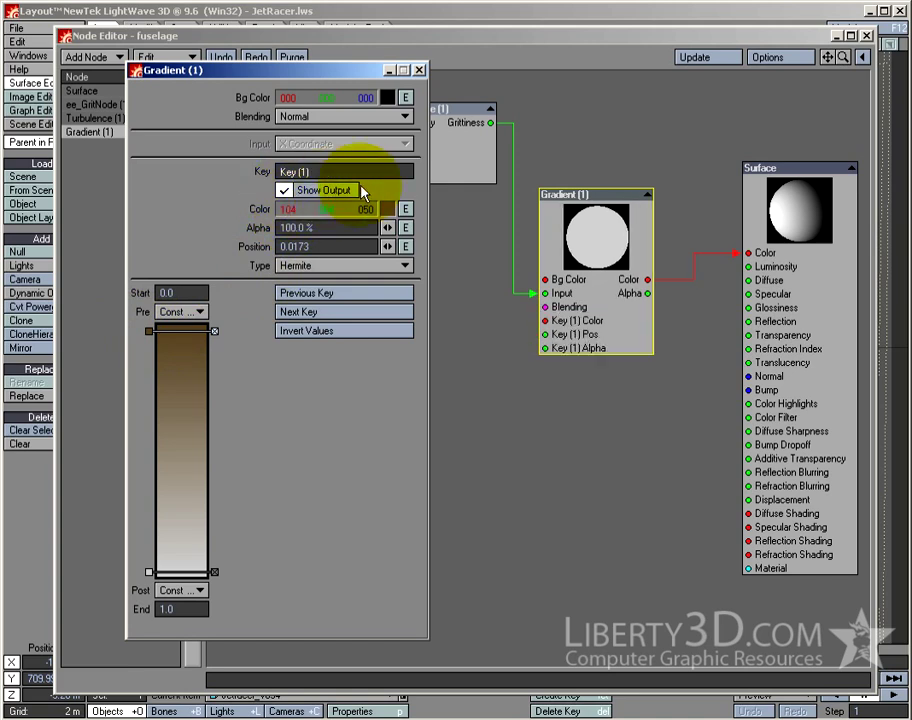
left_click(420, 70)
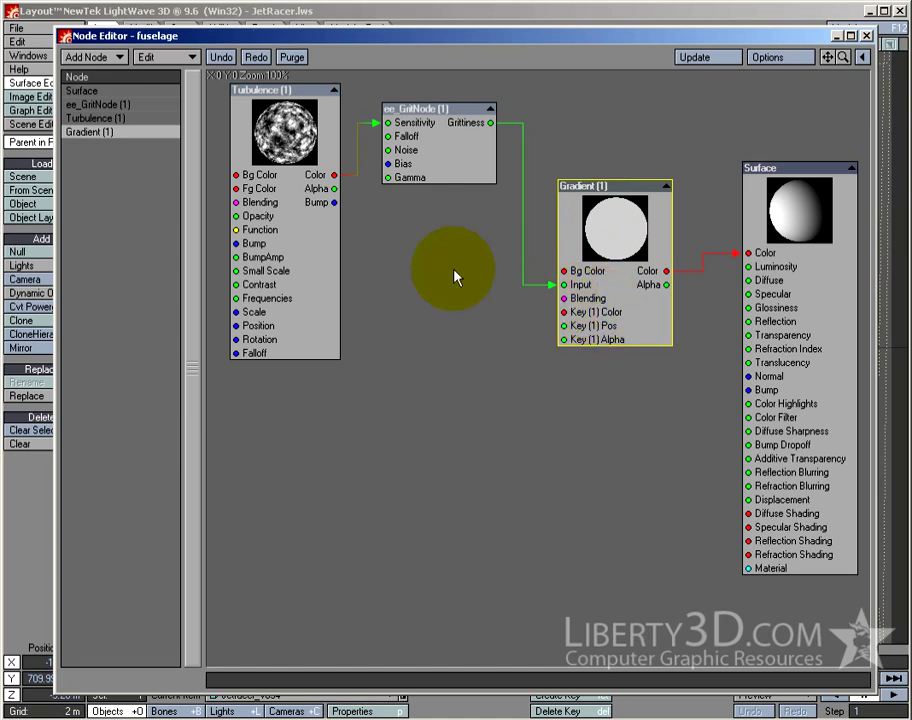
Add a second Turbulence 3D texture node and set its colour to brown
left_click(90, 56)
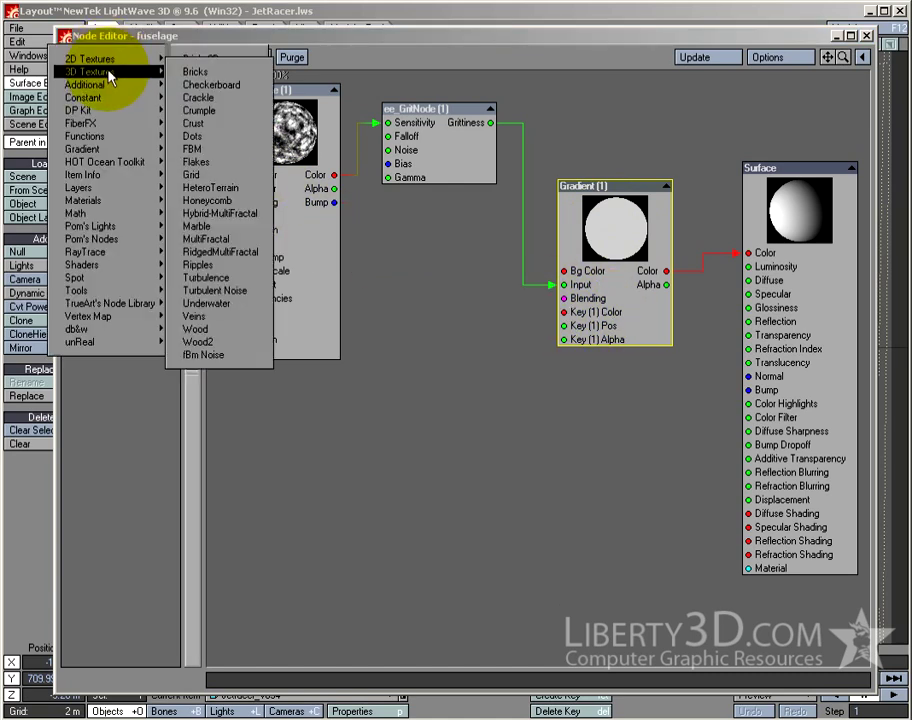
mouse_move(208, 264)
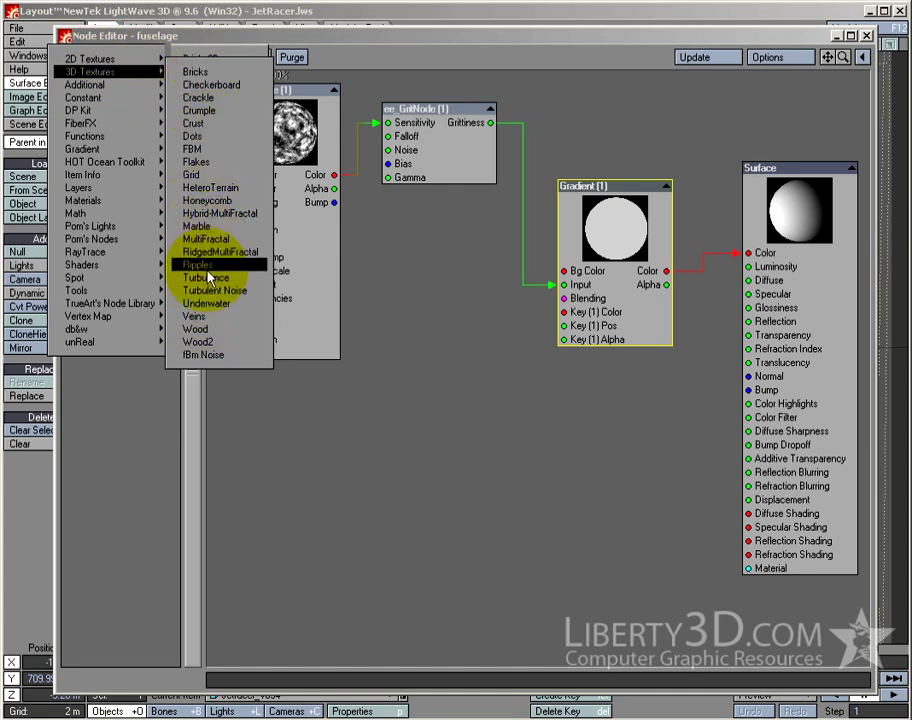
left_click(204, 276)
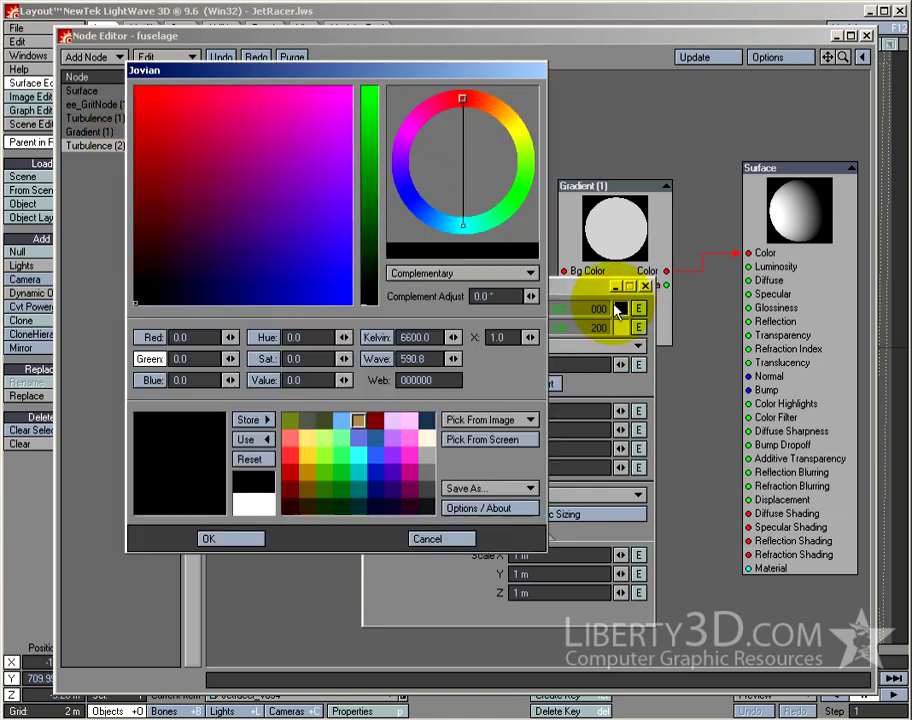
left_click(208, 150)
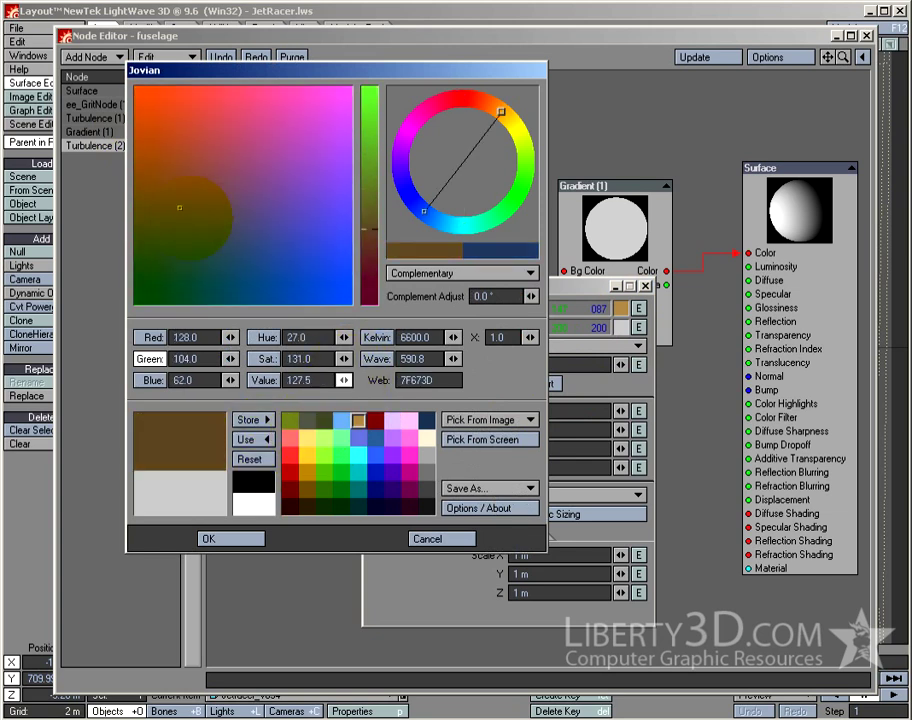
left_click(208, 538)
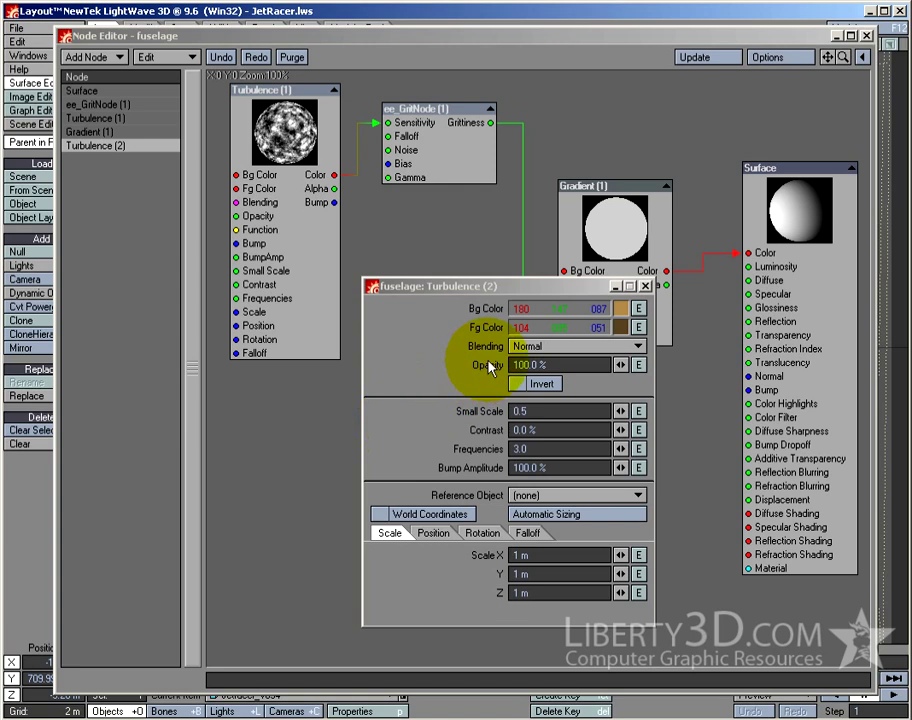